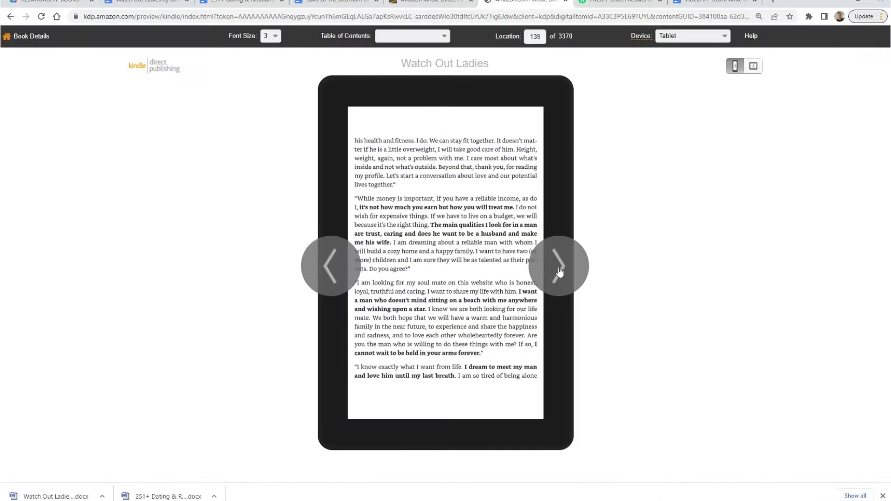
- Page forward through the Watch Out Ladies tablet preview to the bench photo page
click(558, 267)
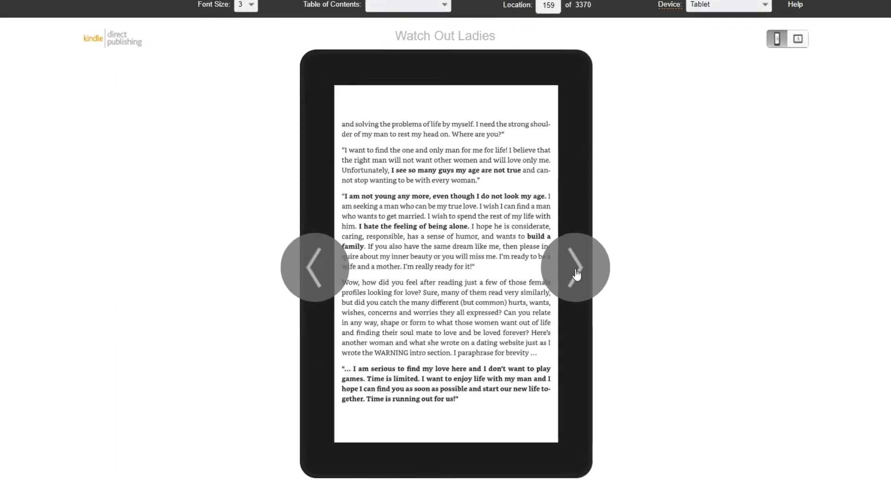
click(575, 267)
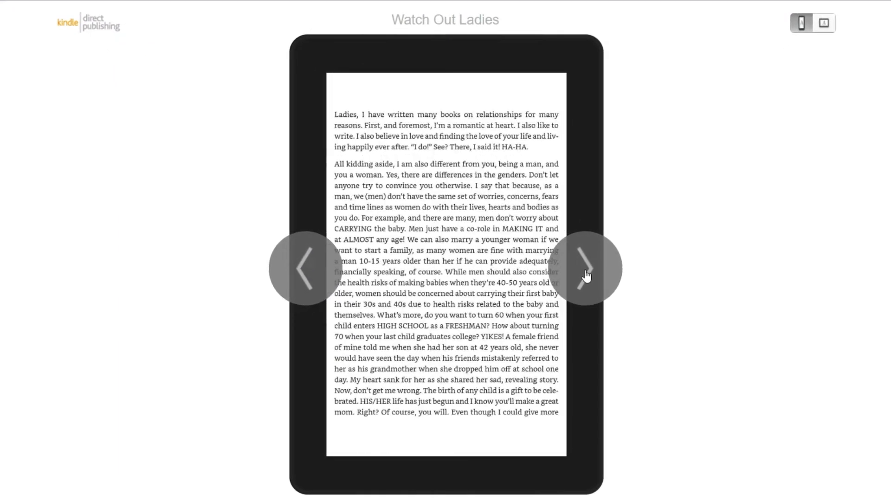
click(586, 268)
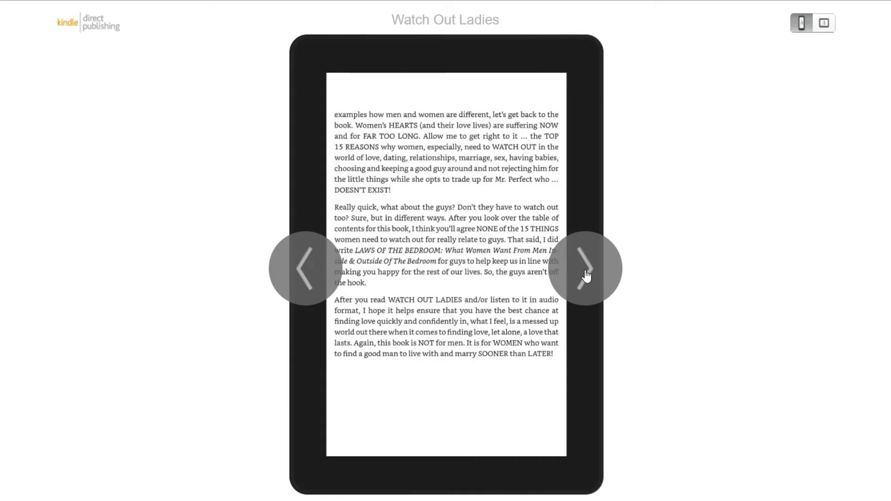
click(585, 268)
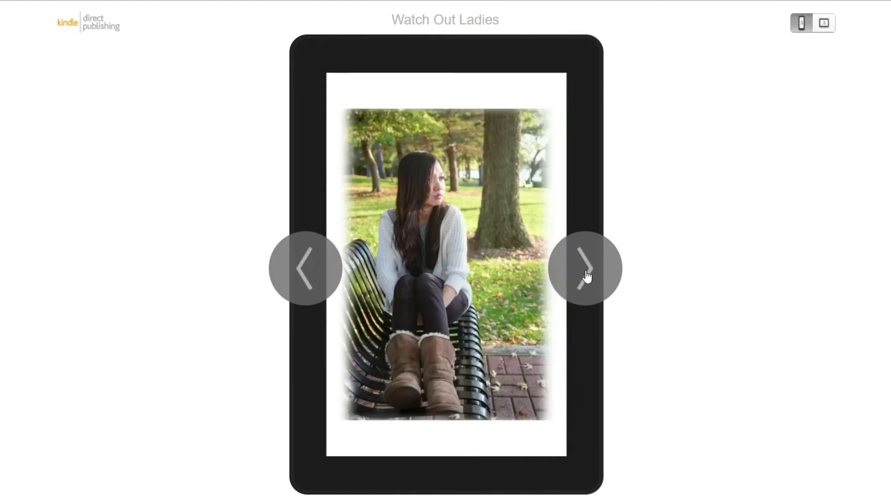
click(585, 267)
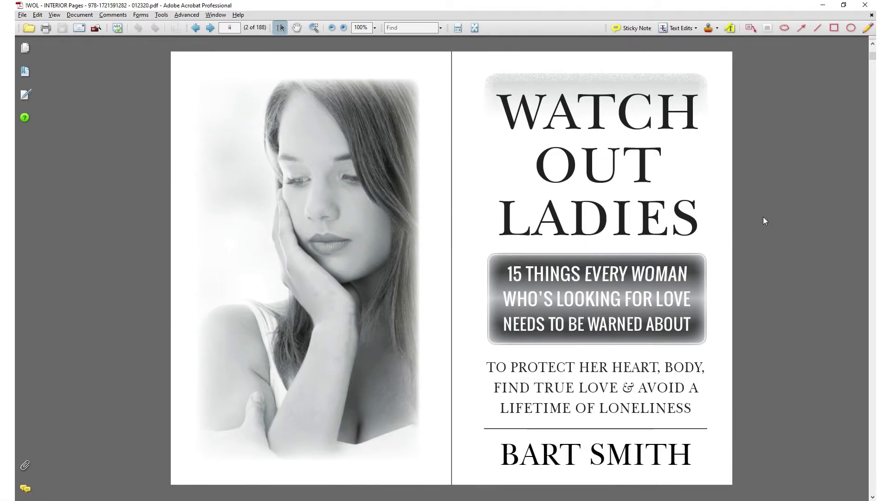
- Step through the interior PDF spreads in Acrobat up to the age statistics table
click(208, 28)
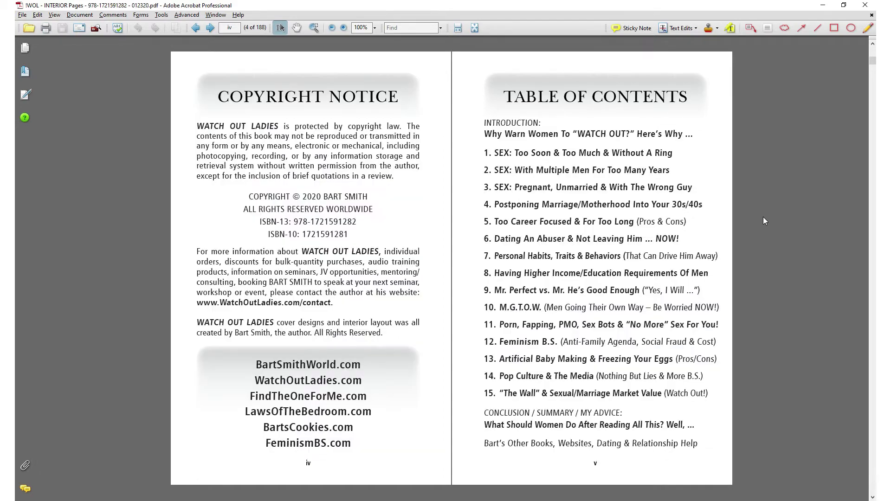
click(208, 28)
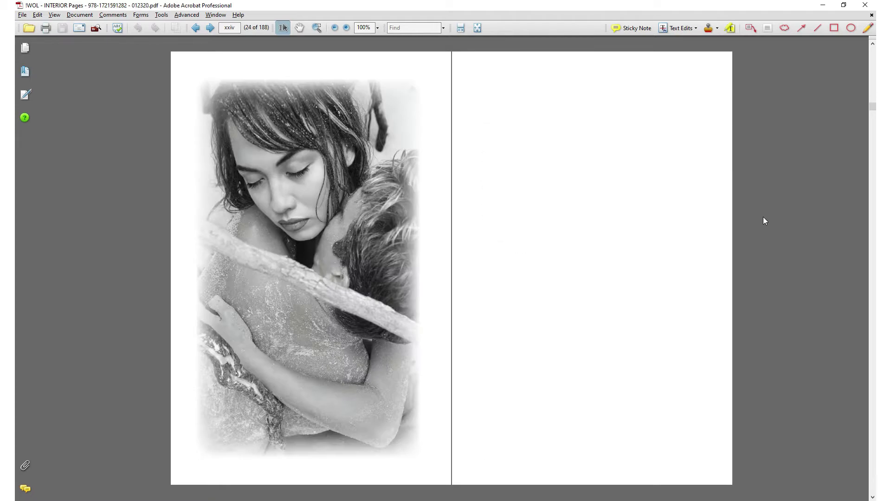
click(211, 27)
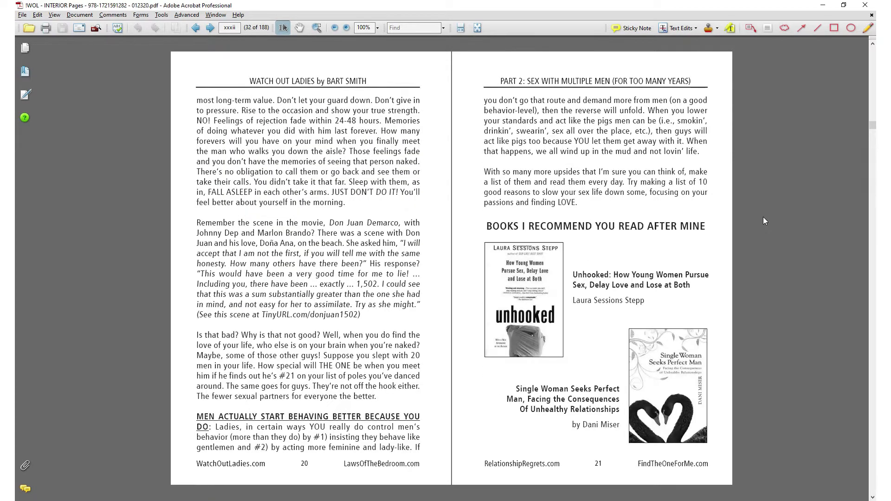
click(204, 28)
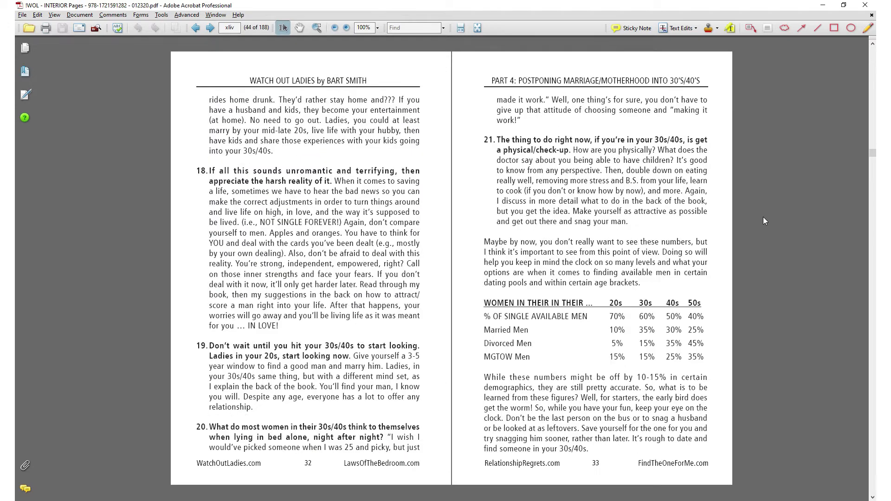
click(210, 27)
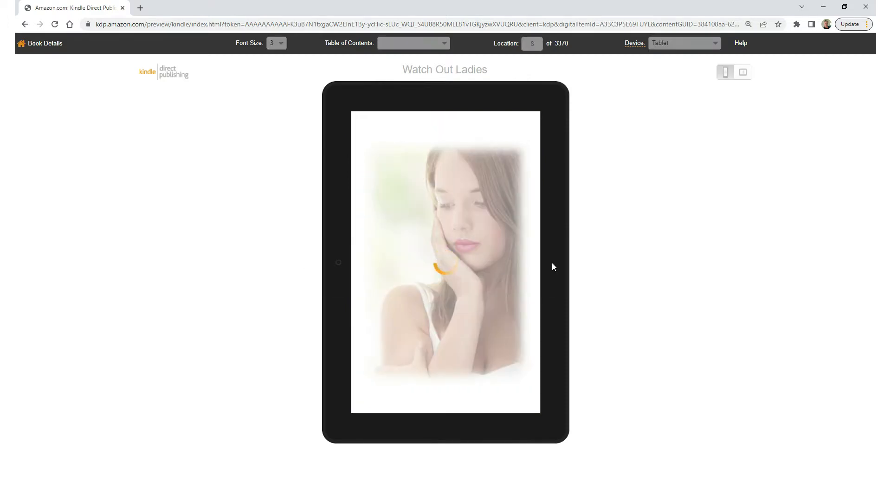
- Page the tablet preview past the opening photos into the introduction and first profiles
click(554, 266)
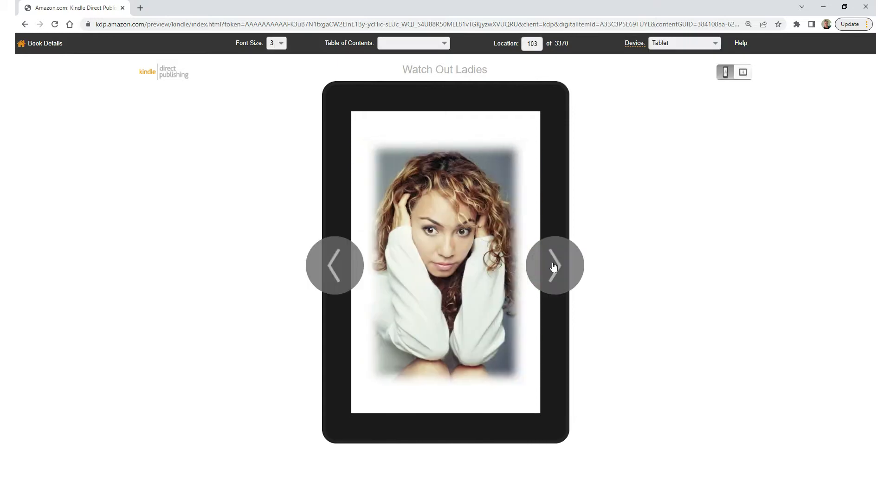
click(554, 266)
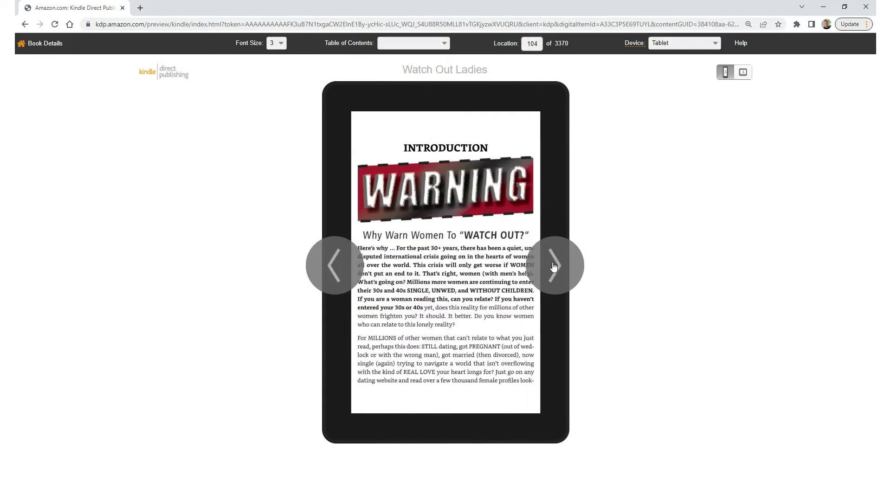
click(552, 266)
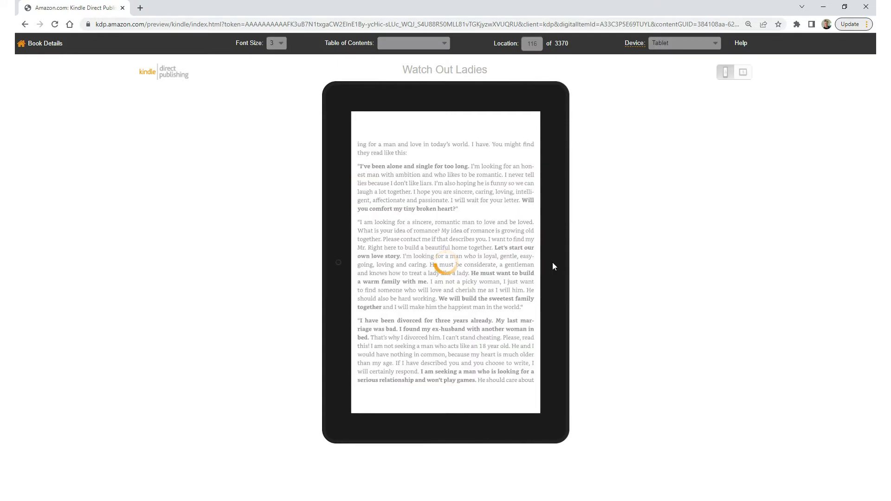
click(555, 265)
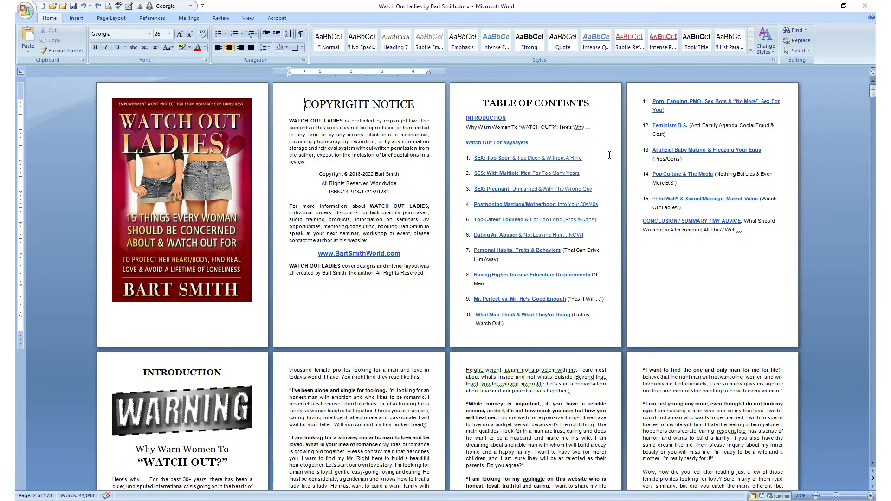
scroll(down, 3)
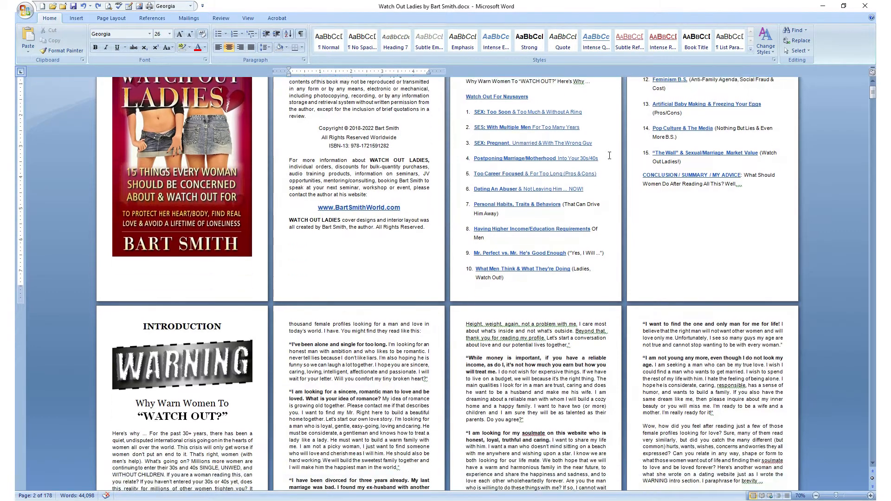
scroll(down, 3)
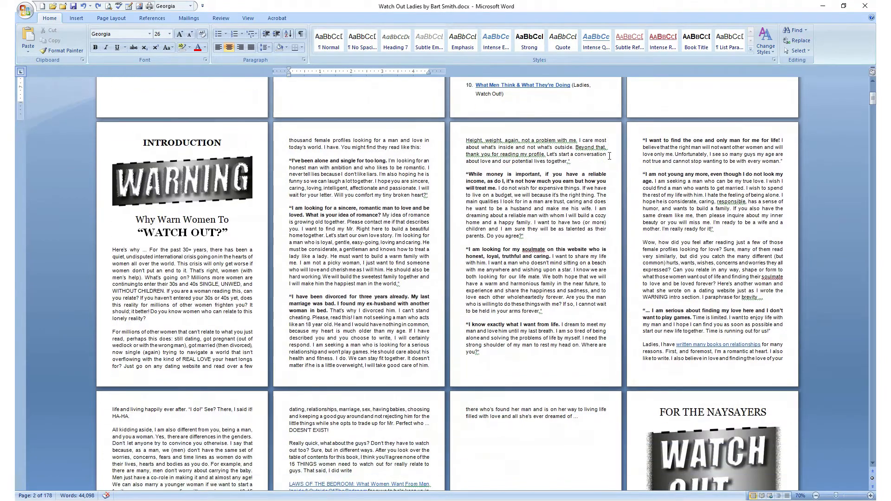
scroll(up, 3)
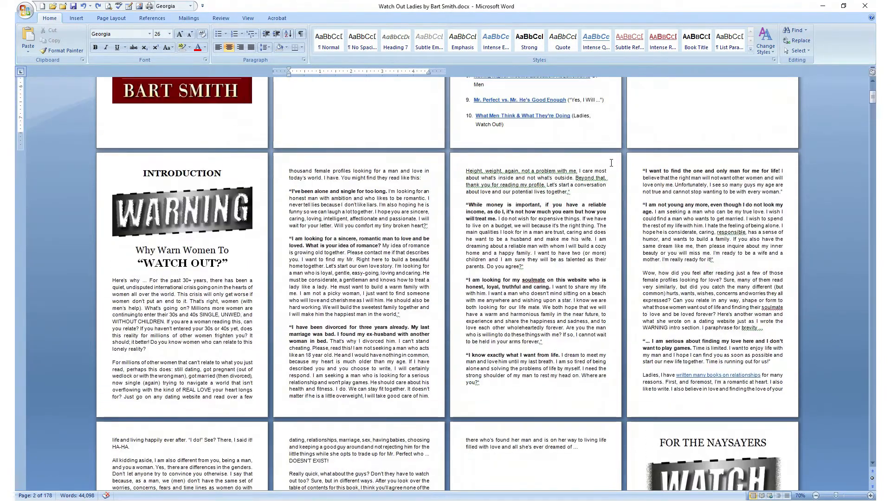
scroll(up, 3)
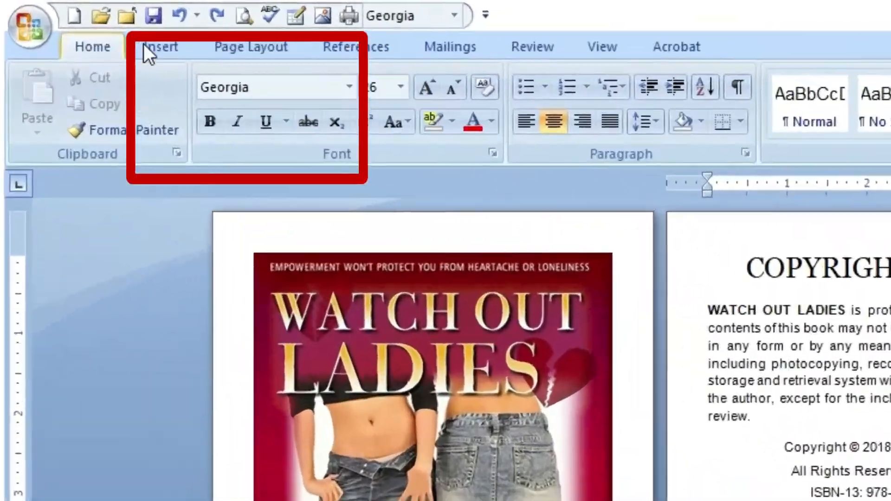
- Insert woman-with-depression2.jpg from 04 eBooks\images onto the page after the cover
click(160, 47)
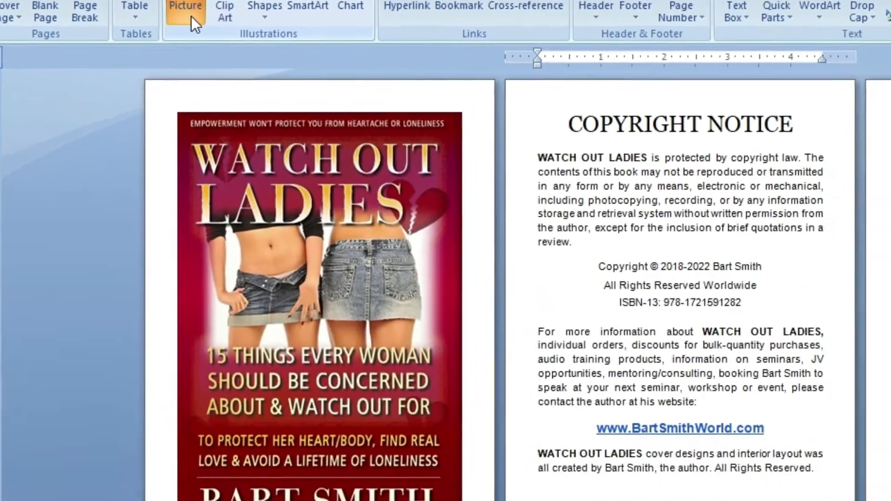
click(185, 11)
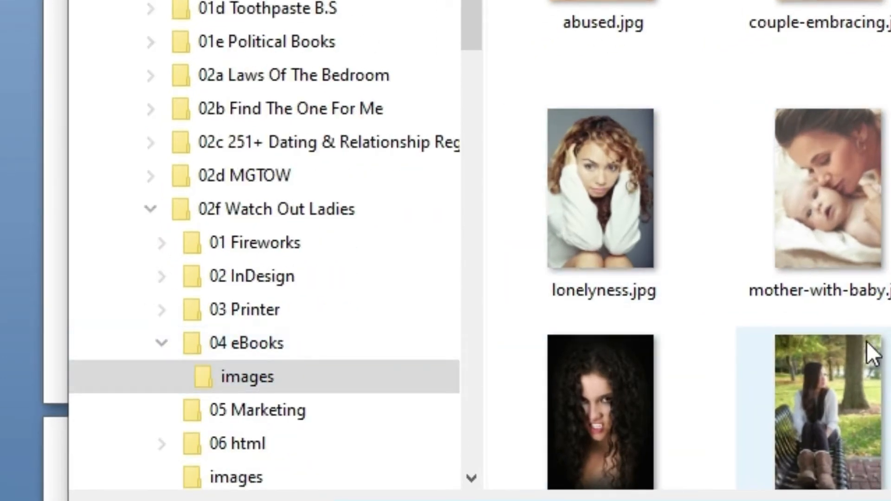
scroll(down, 3)
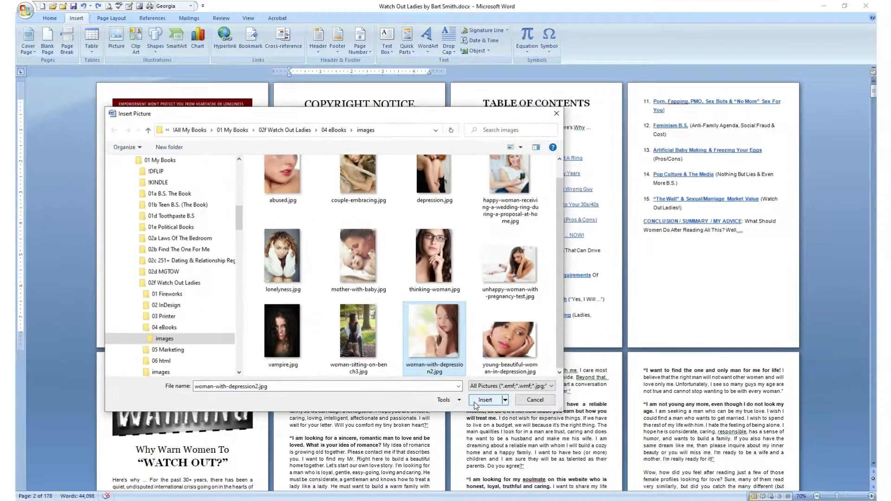
click(484, 399)
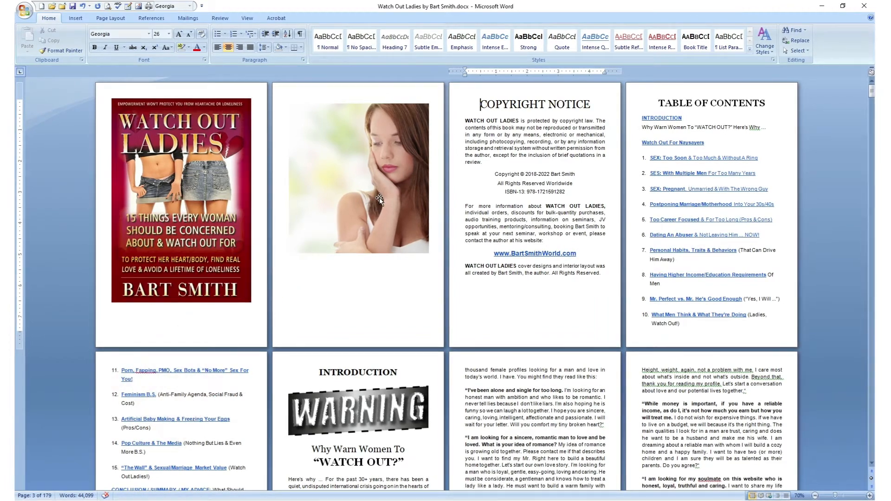
click(358, 177)
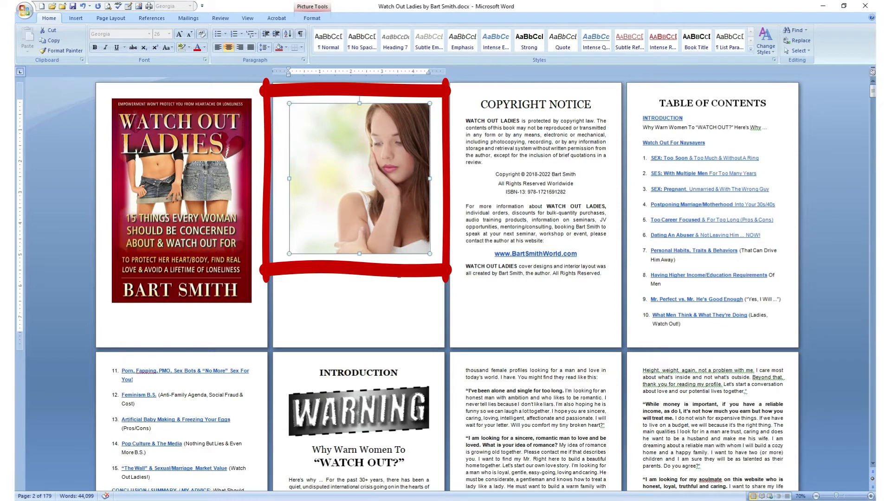
click(358, 177)
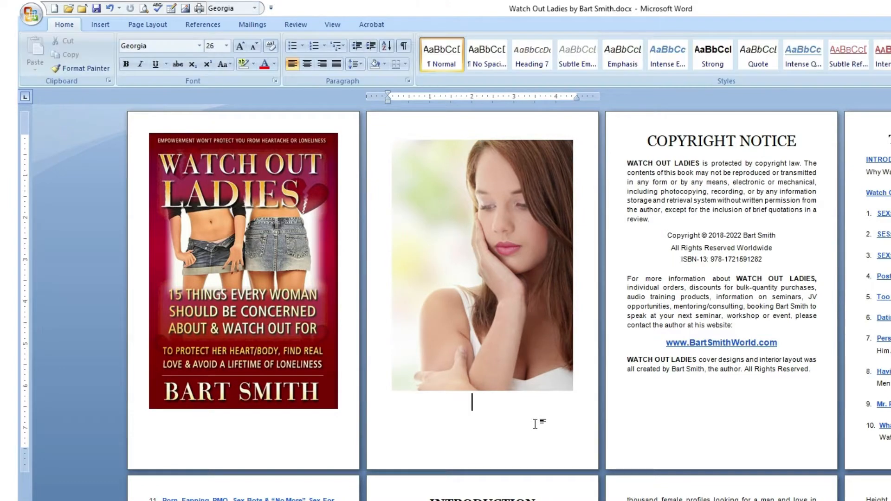
- Insert lonelyness.jpg on its own page ahead of the Introduction
scroll(down, 3)
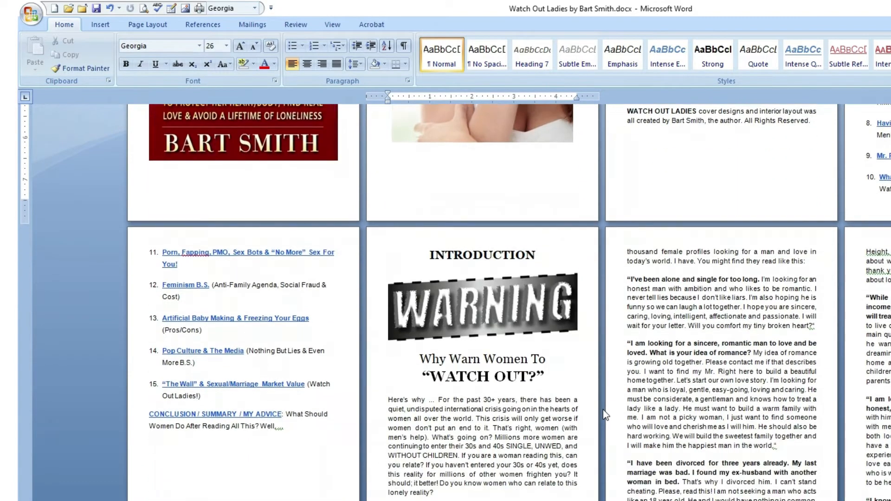
scroll(down, 3)
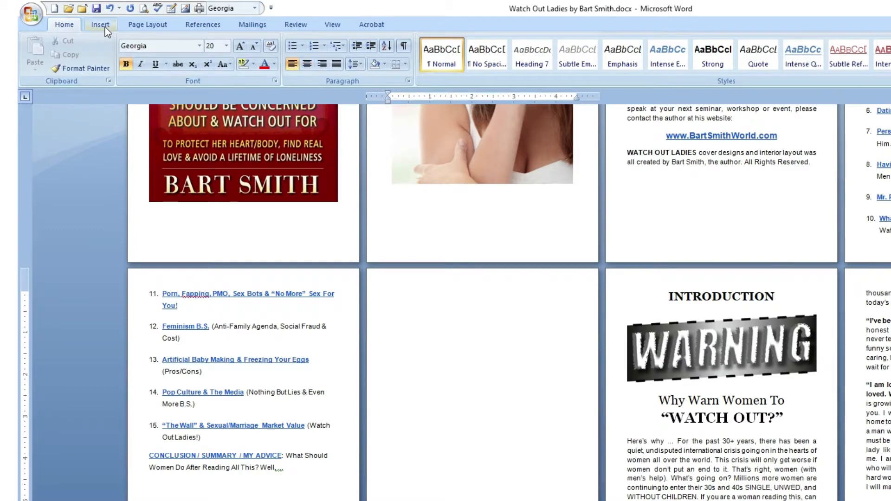
click(100, 24)
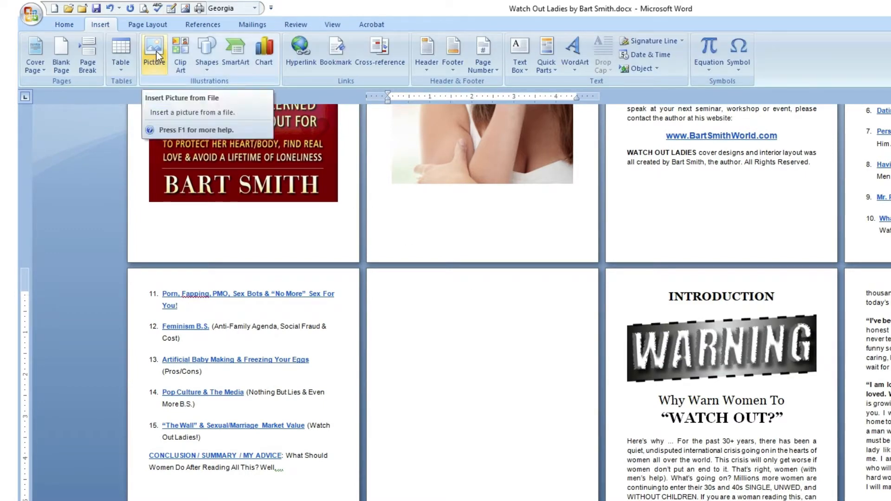
click(154, 49)
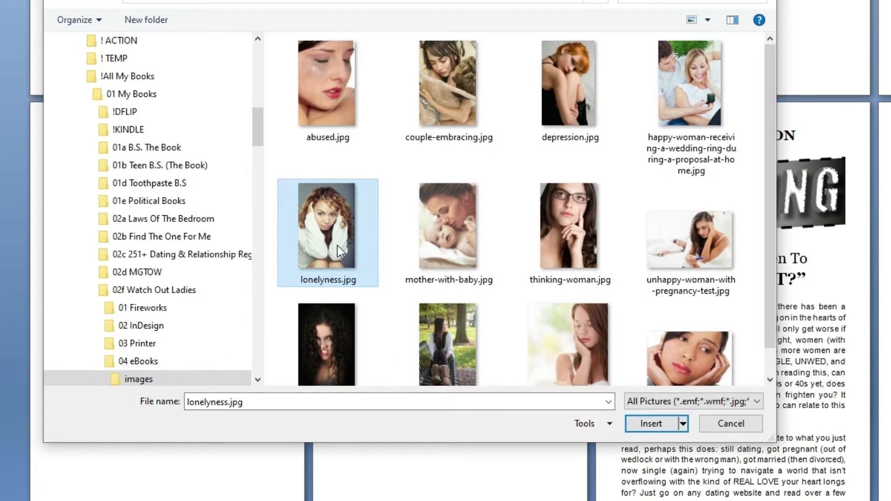
click(650, 423)
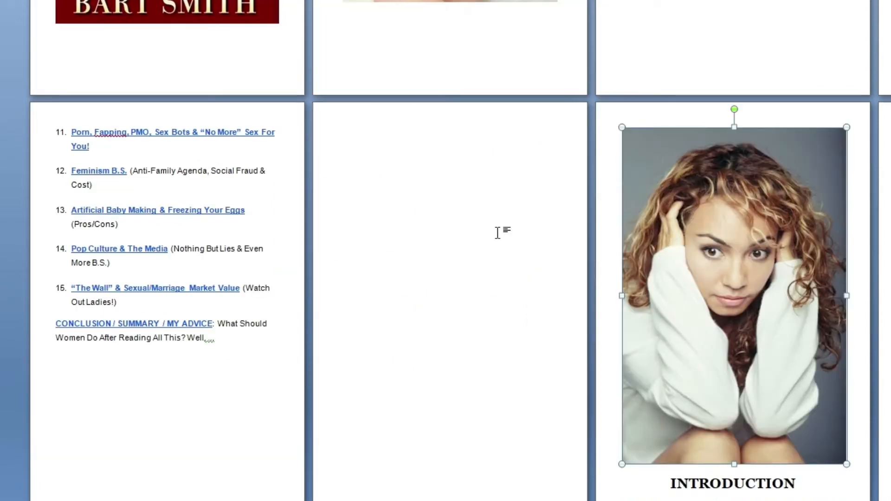
click(426, 108)
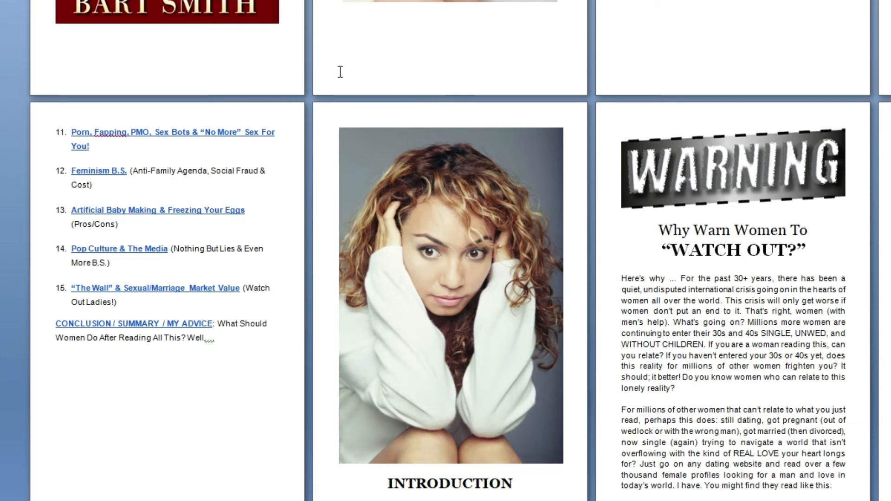
mouse_move(351, 474)
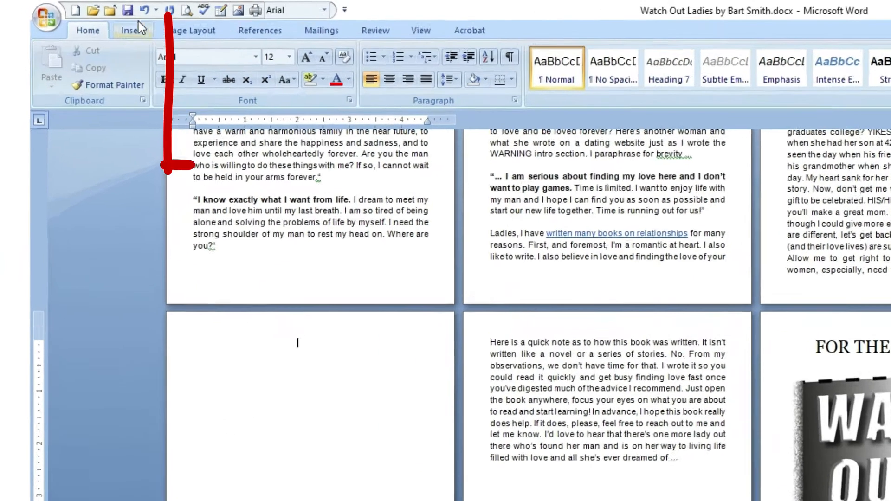
- Insert woman-sitting-on-bench3.jpg and place the cursor right after the photo
click(131, 30)
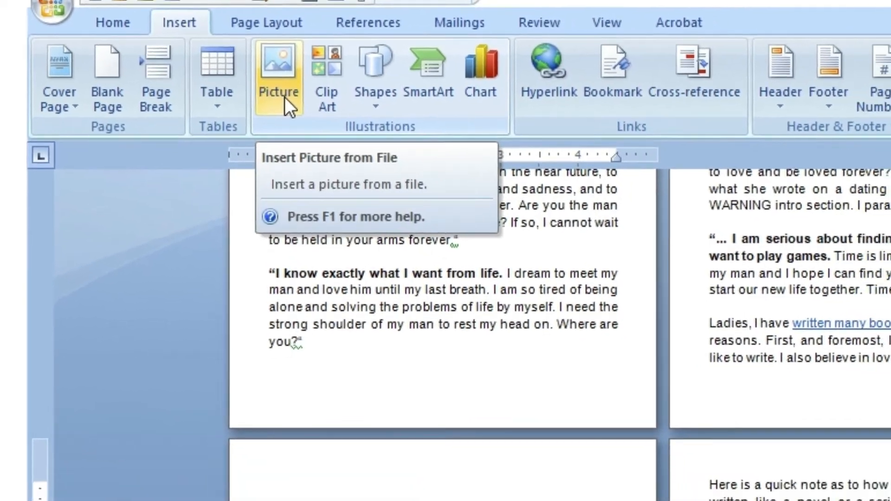
click(278, 63)
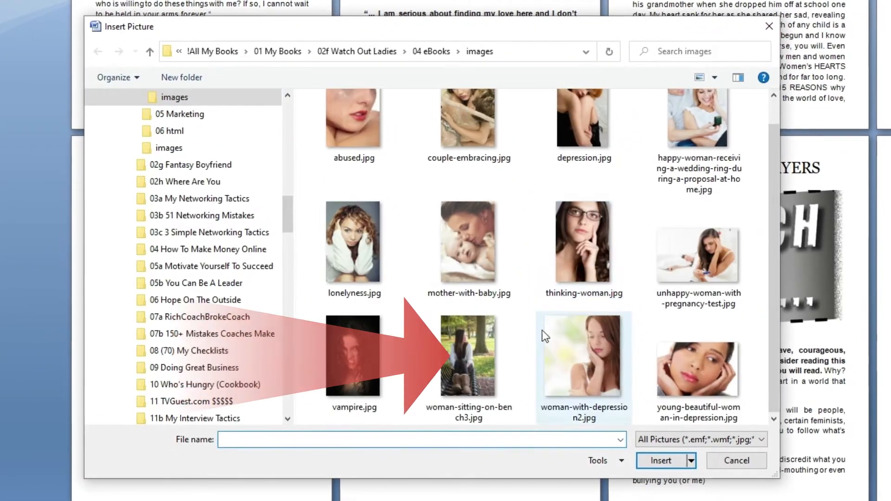
click(736, 461)
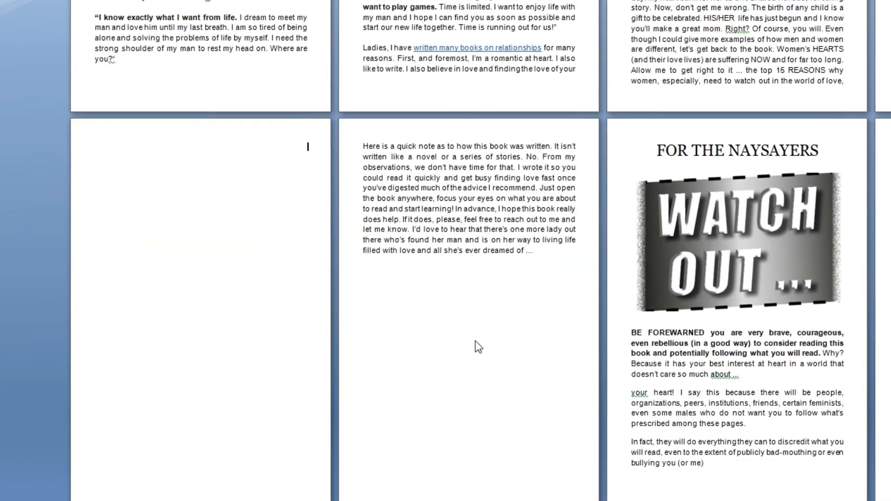
scroll(down, 3)
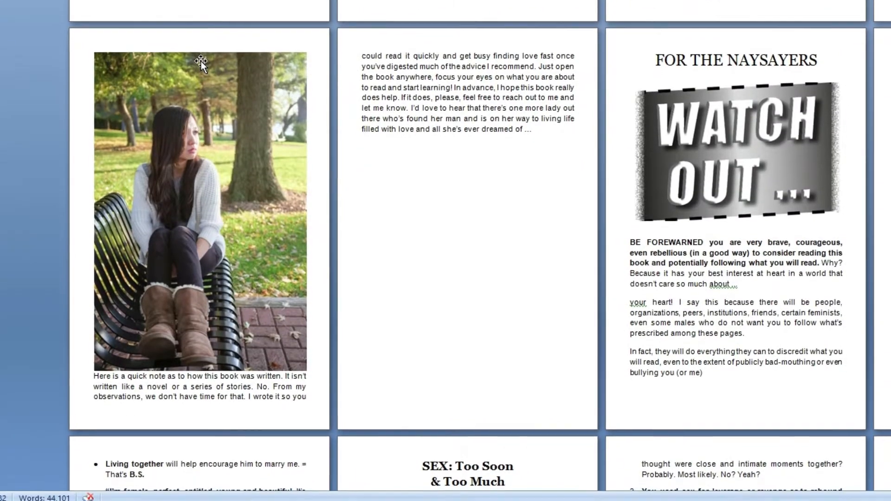
scroll(down, 3)
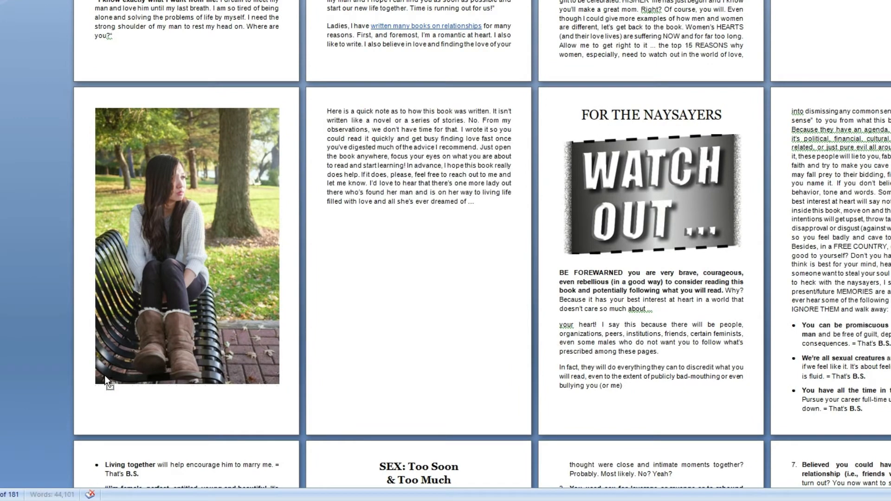
click(327, 111)
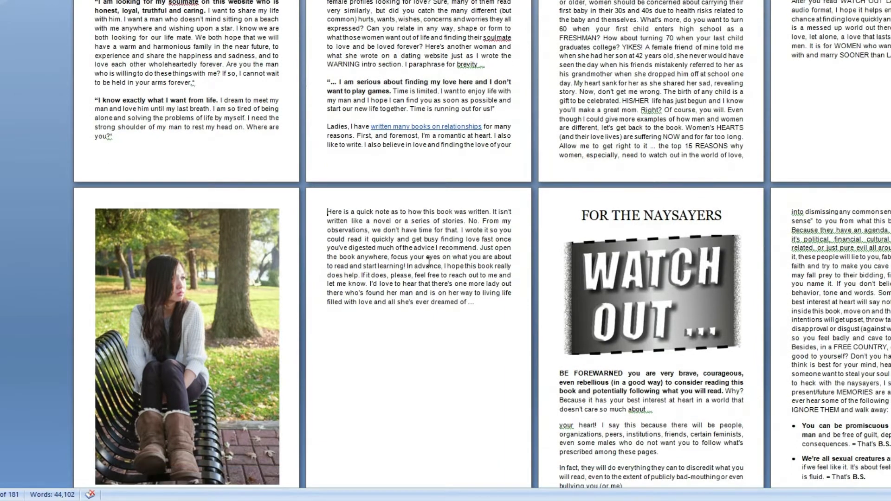
scroll(down, 3)
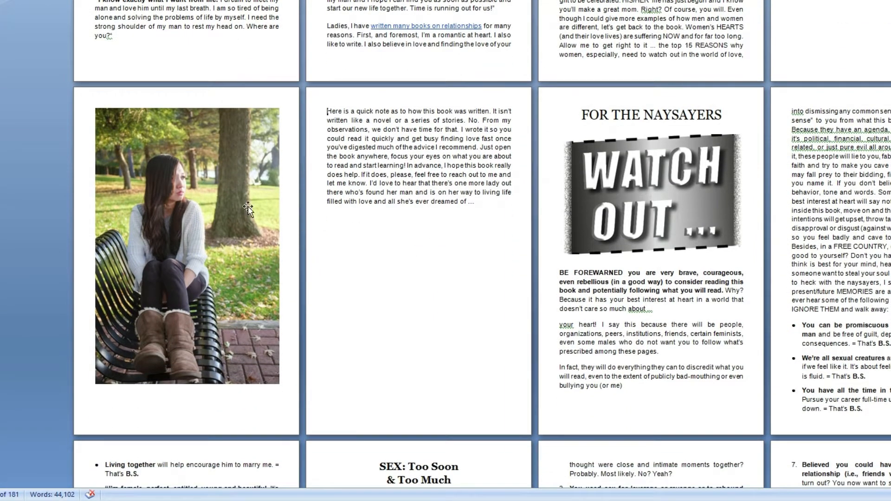
mouse_move(241, 214)
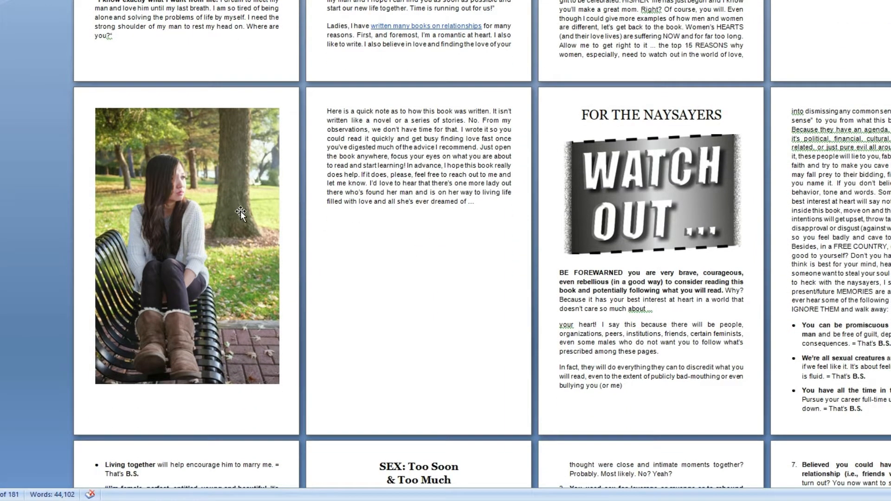
scroll(up, 3)
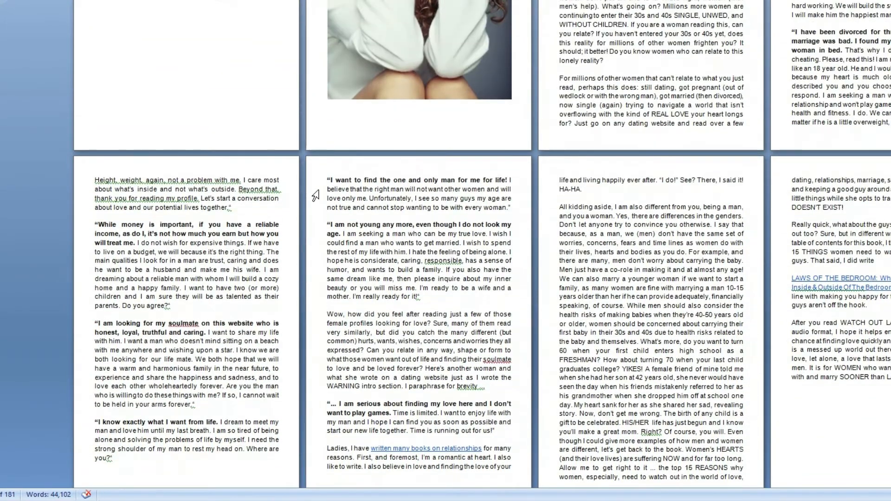
scroll(up, 3)
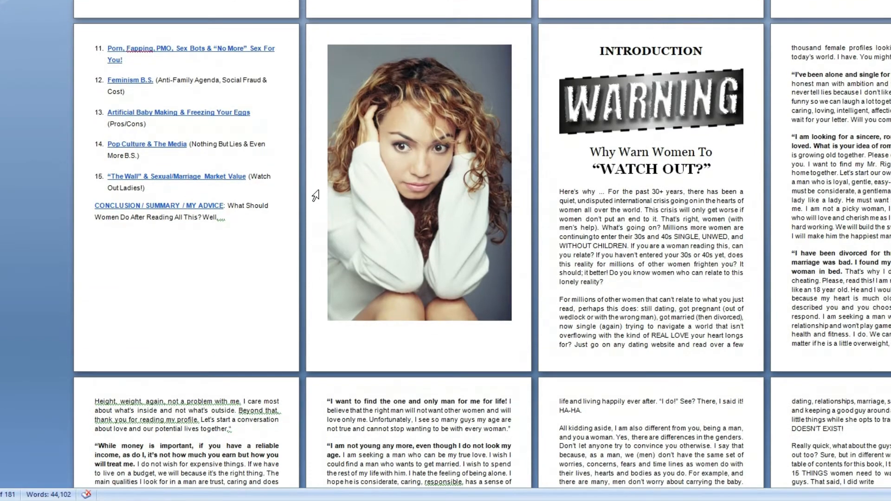
scroll(down, 3)
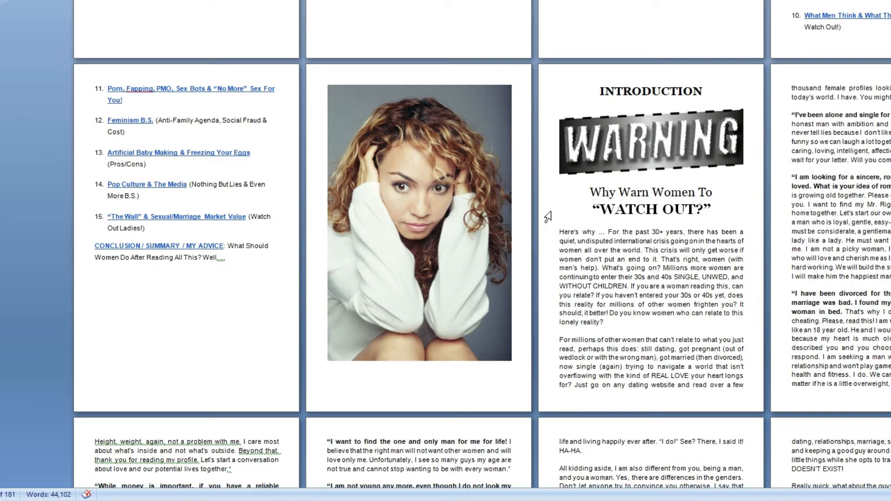
mouse_move(540, 218)
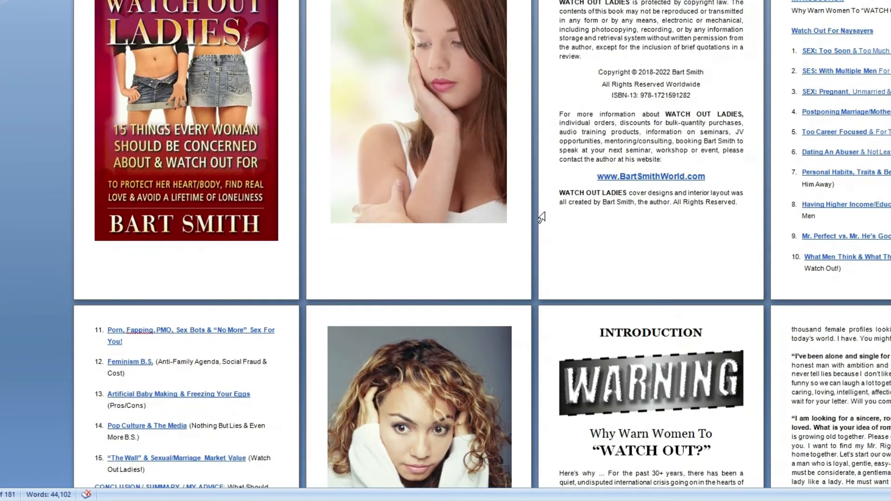
click(418, 111)
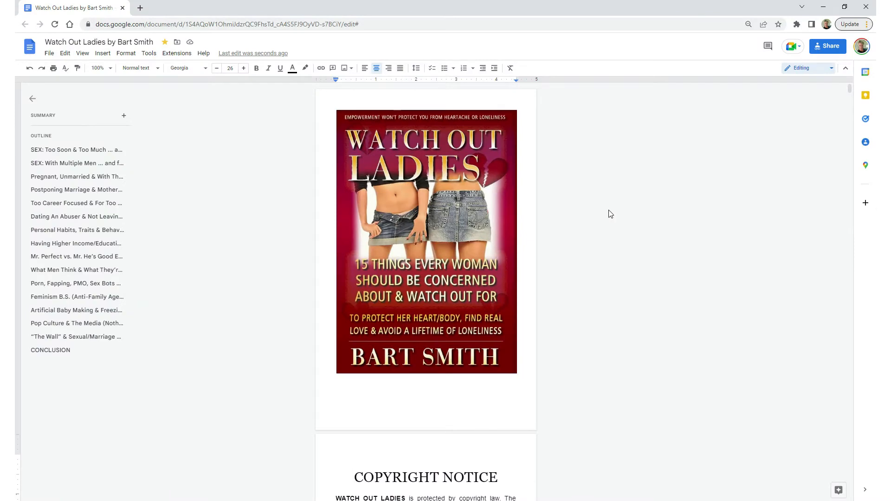
- Upload woman-with-depression2.jpg and push COPYRIGHT NOTICE onto a new page with page breaks
scroll(down, 3)
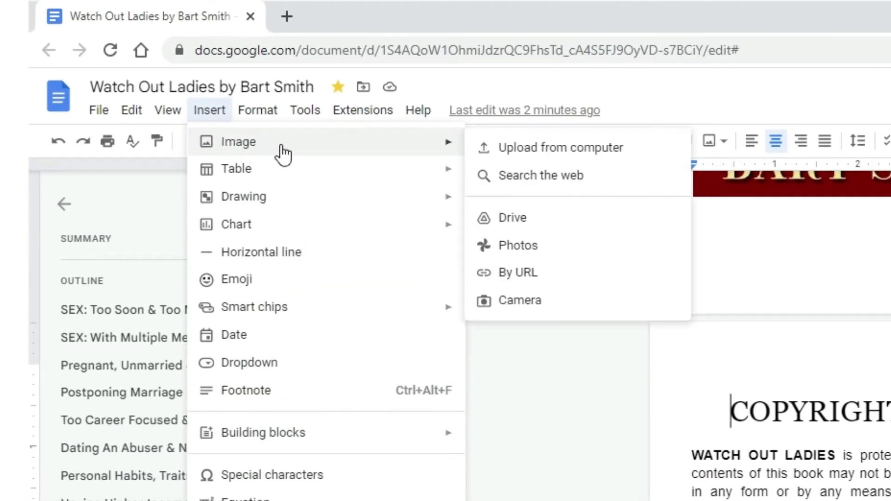
mouse_move(634, 153)
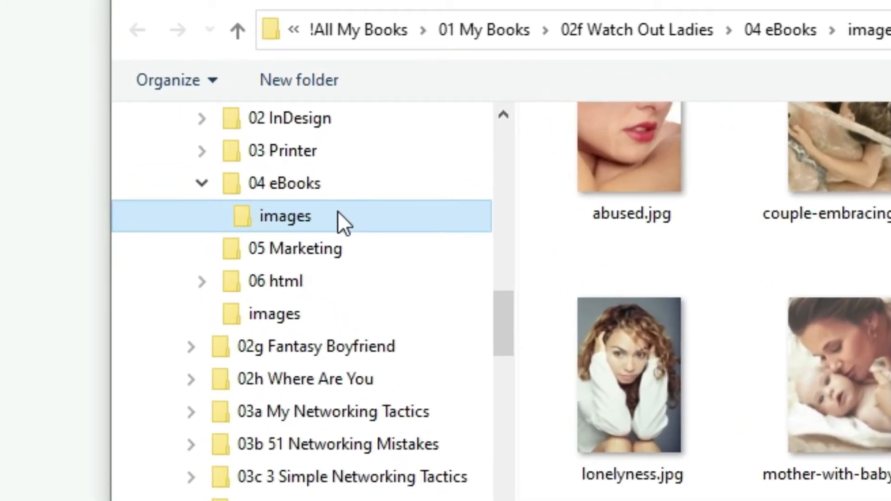
click(284, 183)
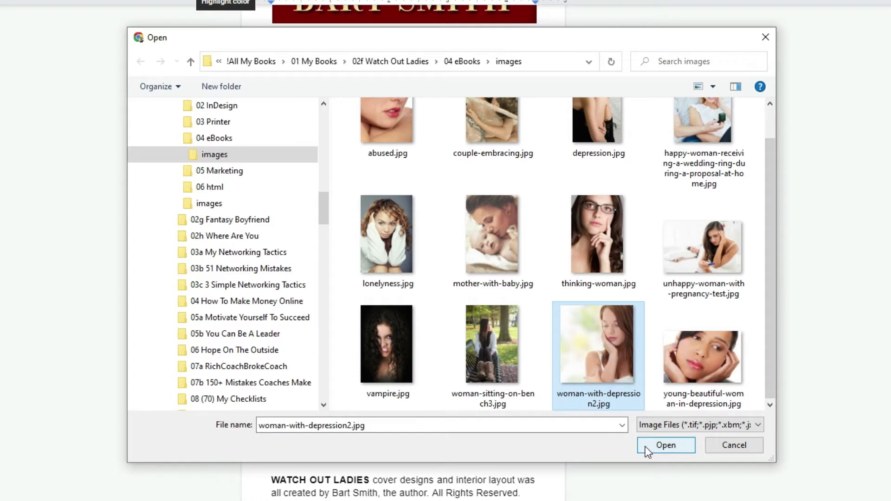
click(665, 445)
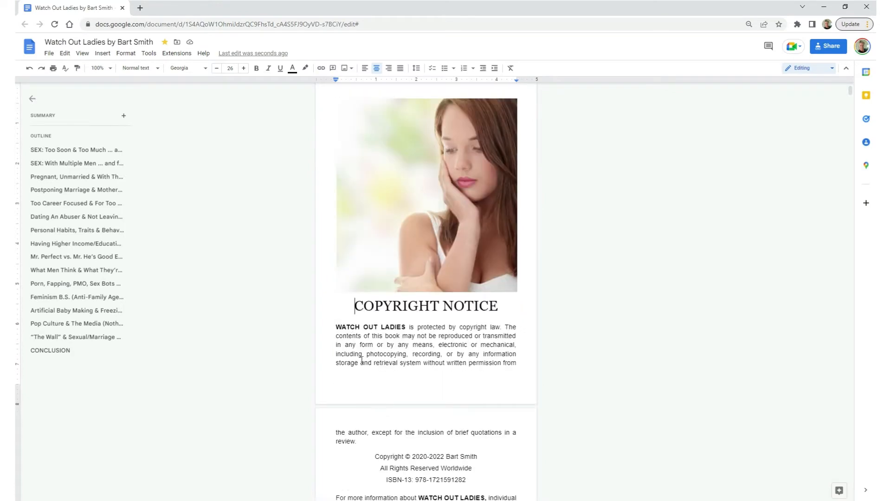
key(ctrl+enter)
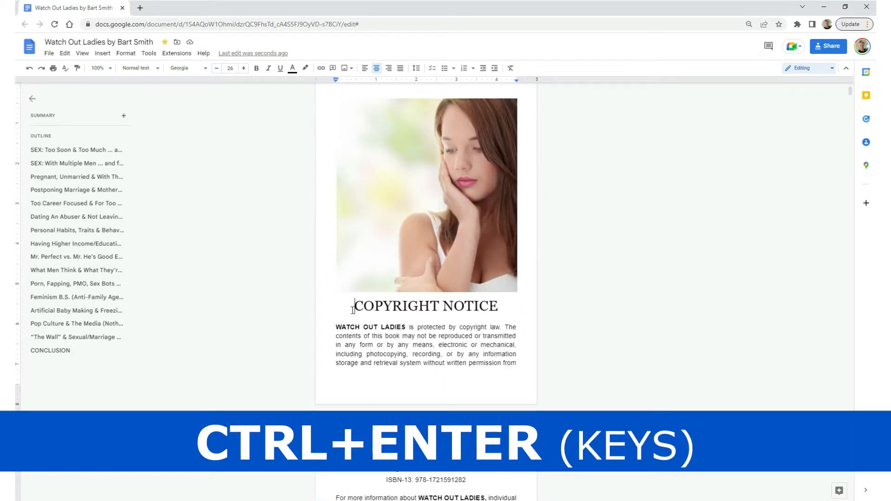
key(ctrl+Return)
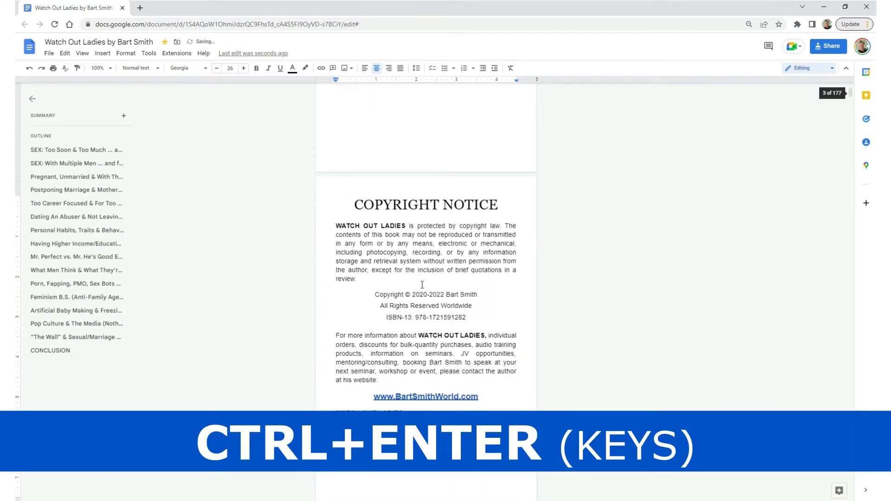
key(ctrl+Return)
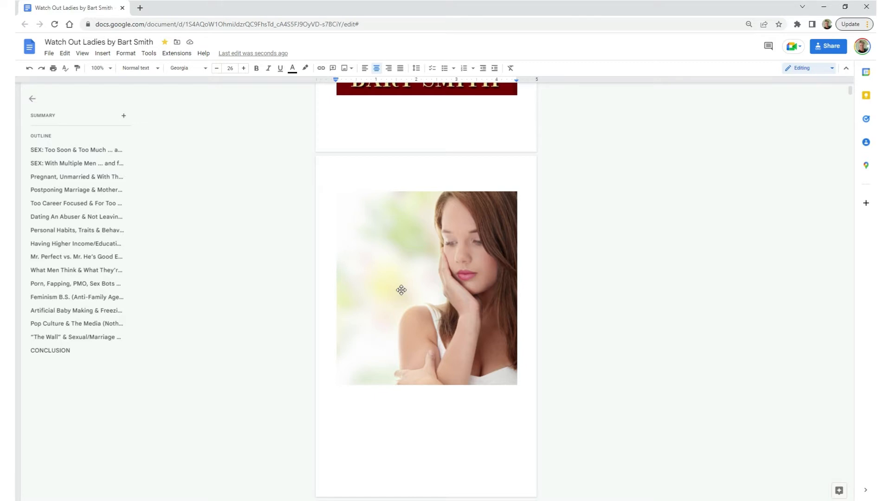
- Select the inserted photo and start cropping it via its context menu
click(427, 287)
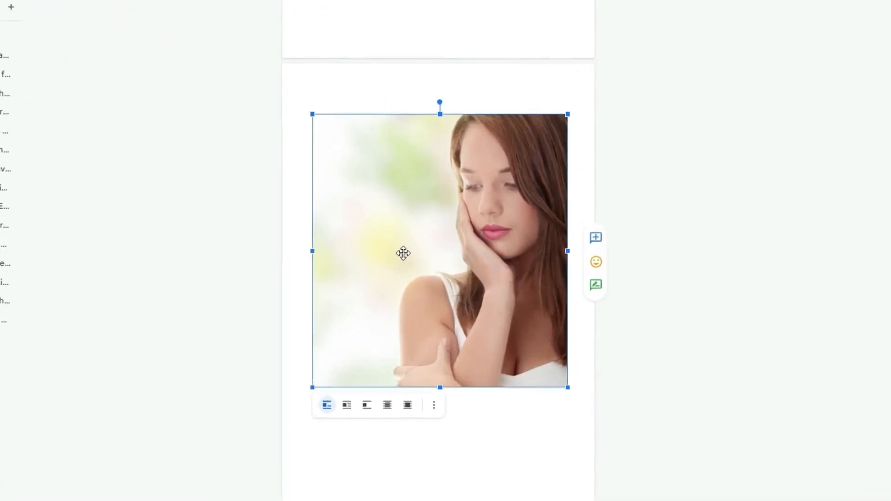
right_click(403, 253)
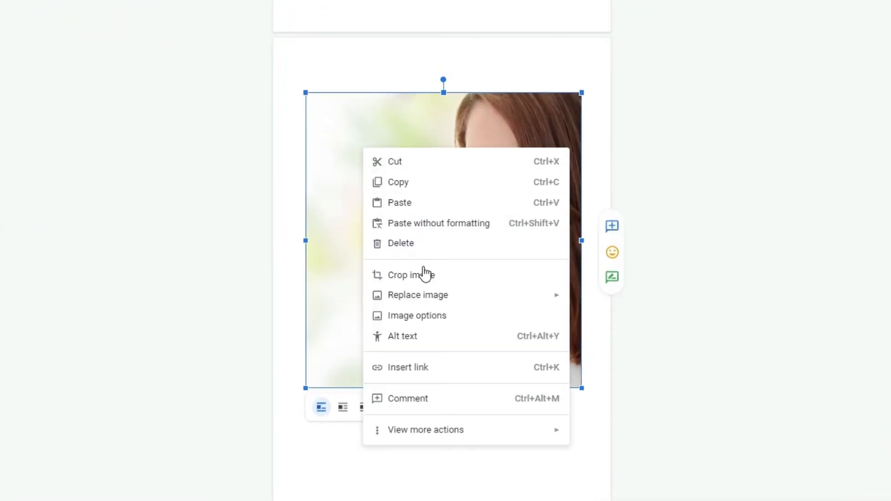
mouse_move(468, 284)
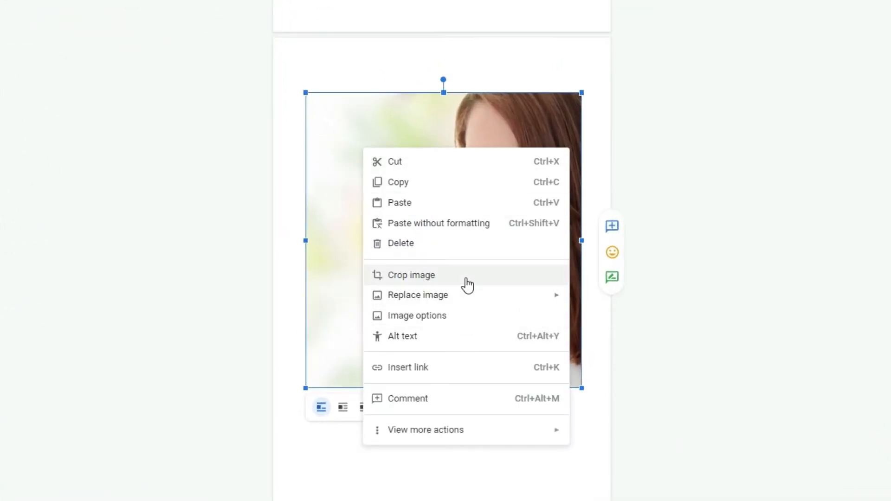
click(410, 275)
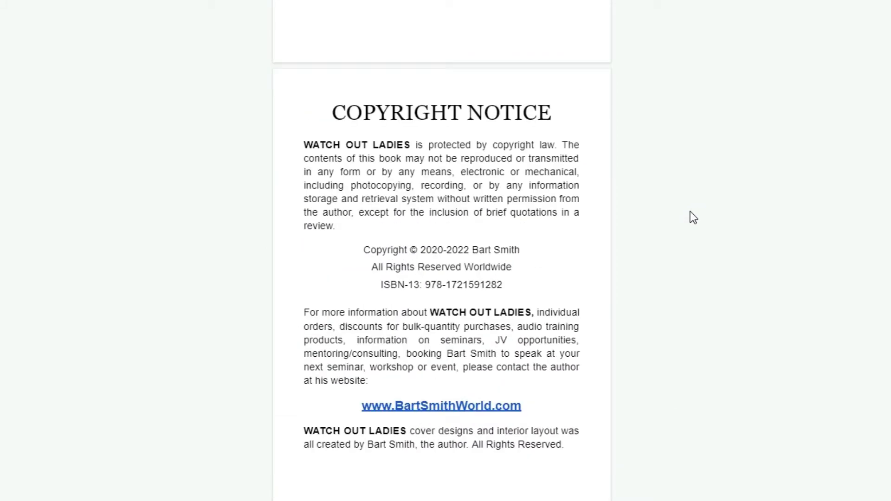
- Add a page break after the contents list so the curly-haired woman photo stands alone
scroll(down, 3)
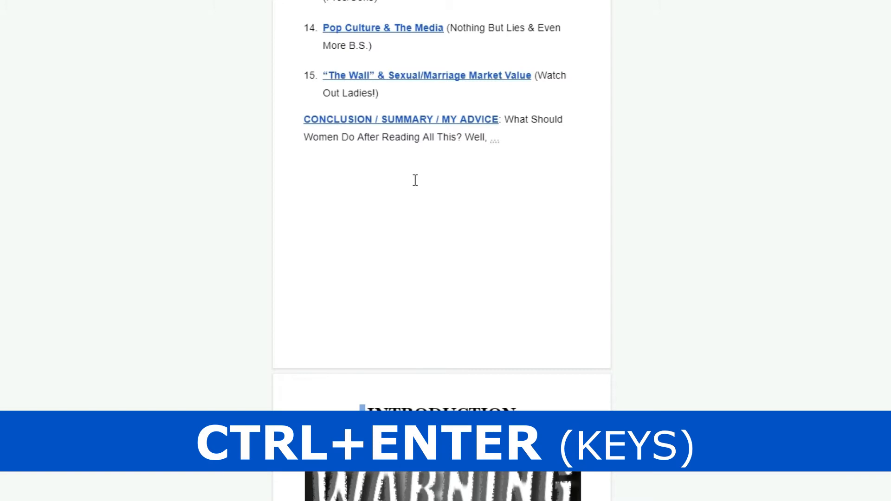
key(ctrl+Return)
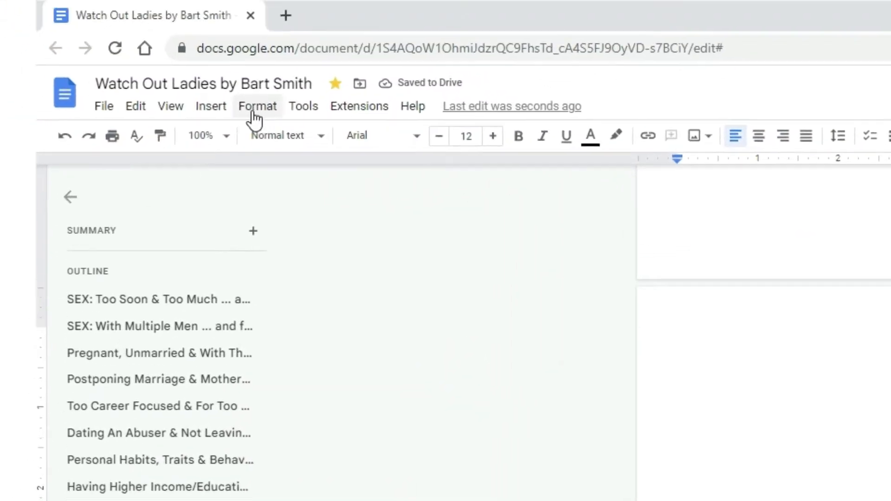
click(210, 106)
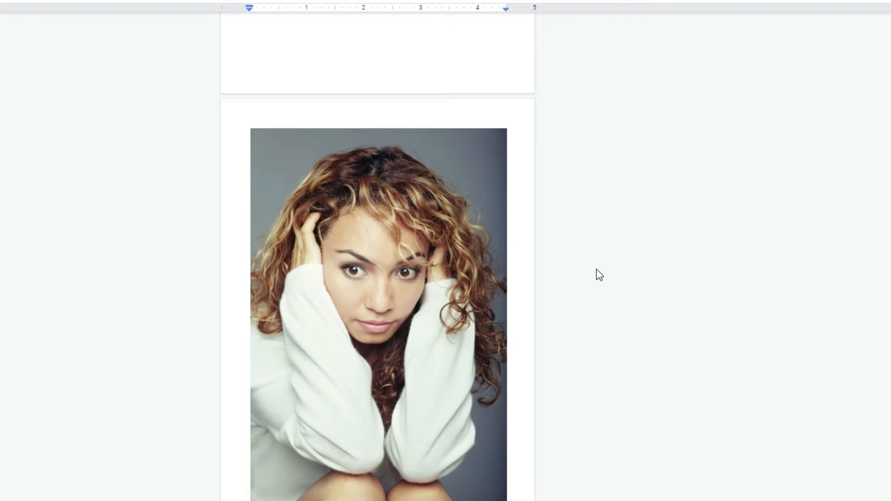
- Scroll the manuscript to the 'Here is a quick note' passage
scroll(up, 3)
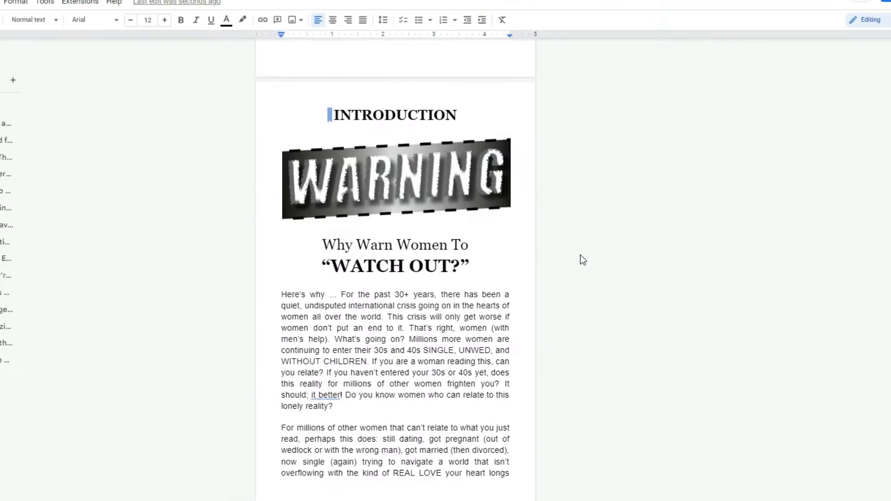
scroll(down, 3)
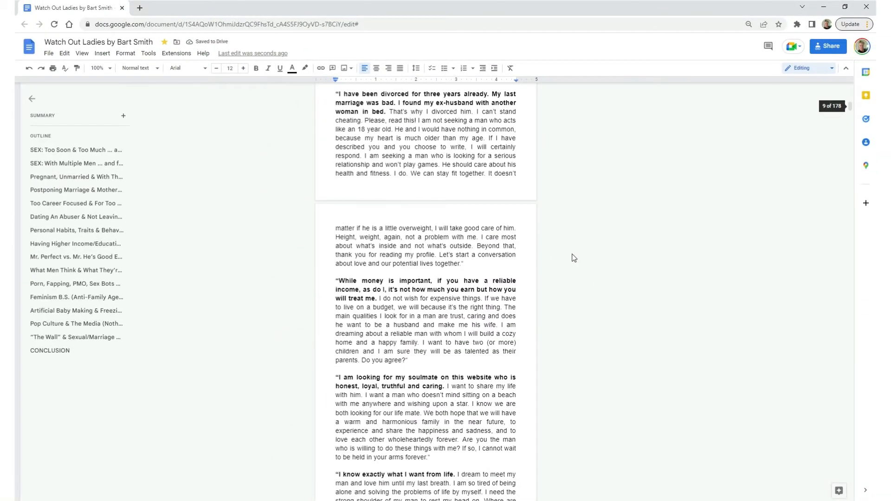
scroll(down, 3)
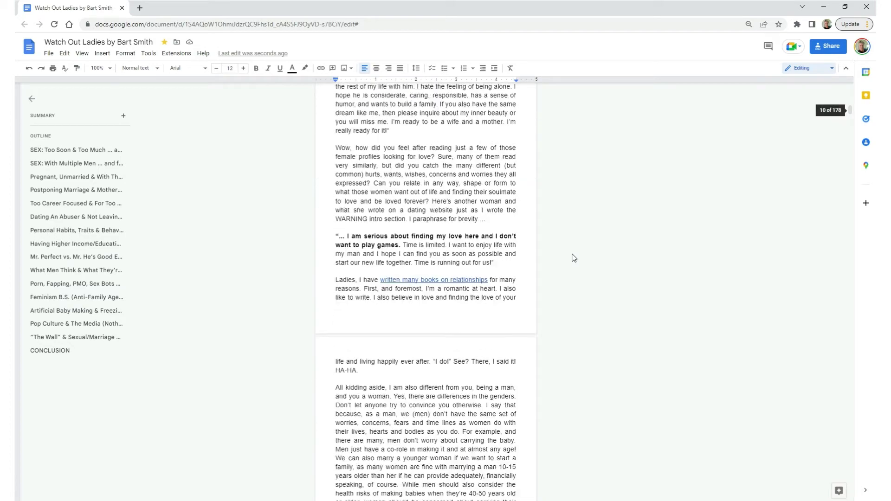
scroll(down, 3)
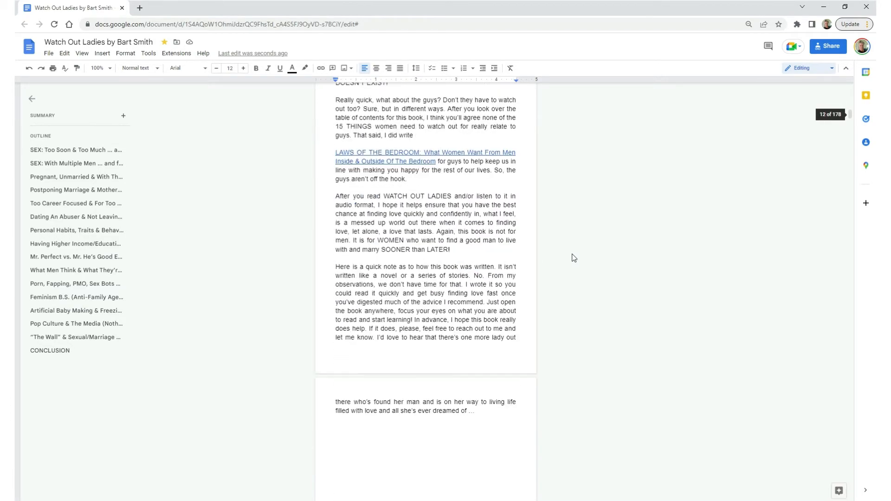
scroll(down, 3)
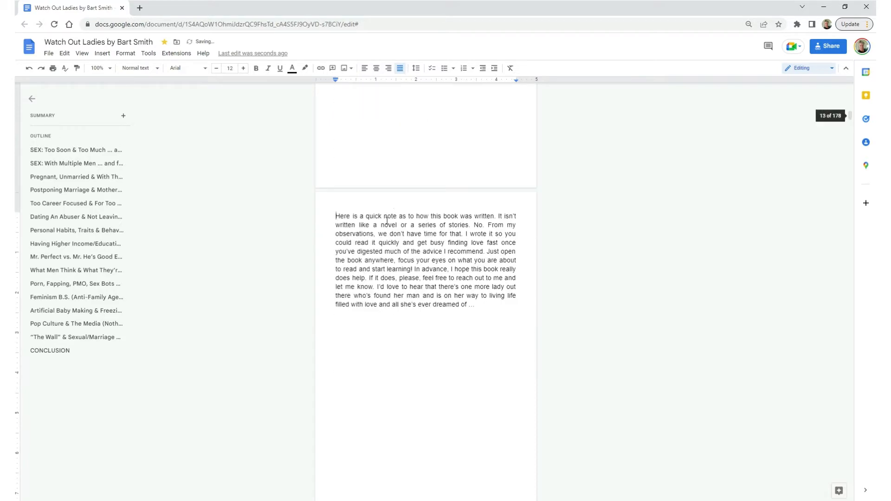
scroll(up, 3)
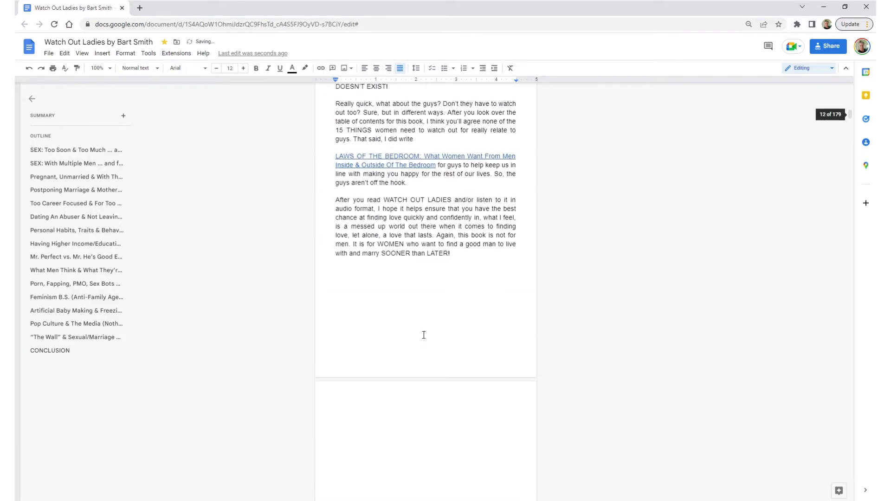
scroll(down, 3)
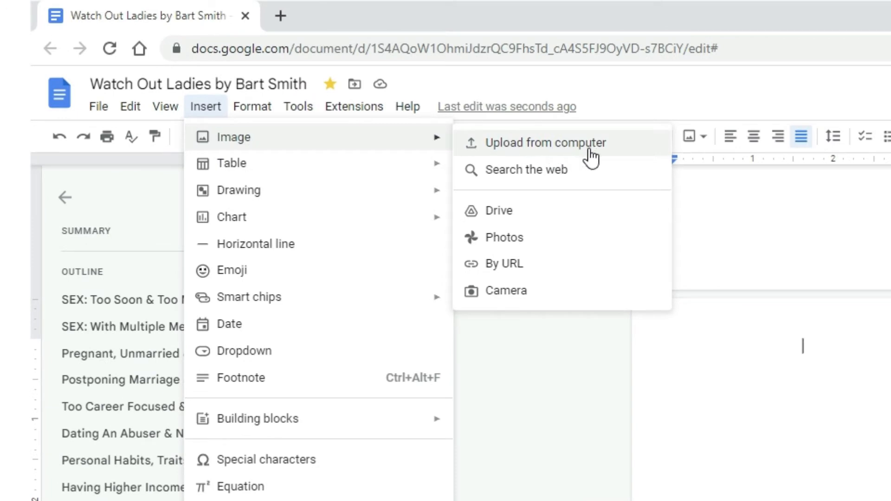
mouse_move(624, 154)
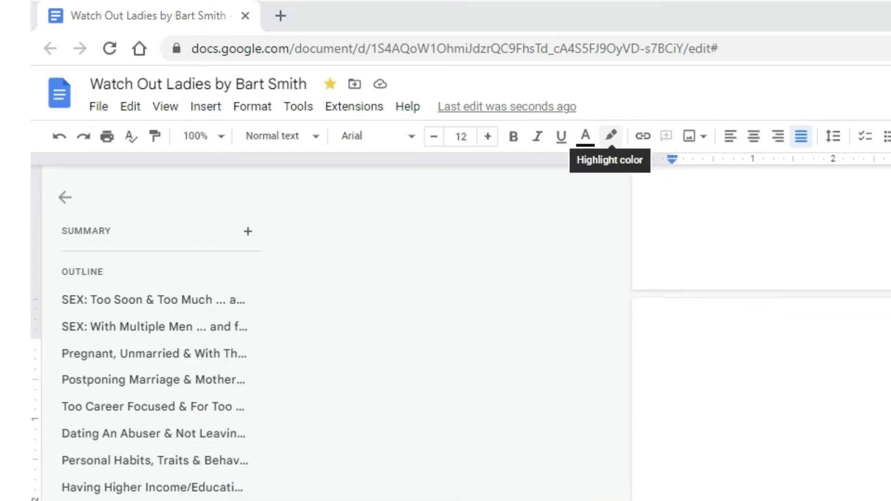
- Upload woman-sitting-on-bench3.jpg onto its own page before the note
click(689, 136)
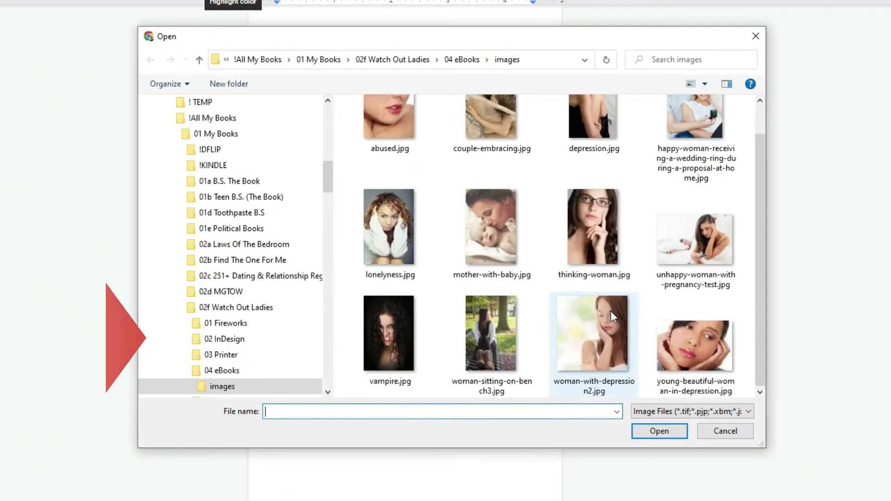
click(491, 332)
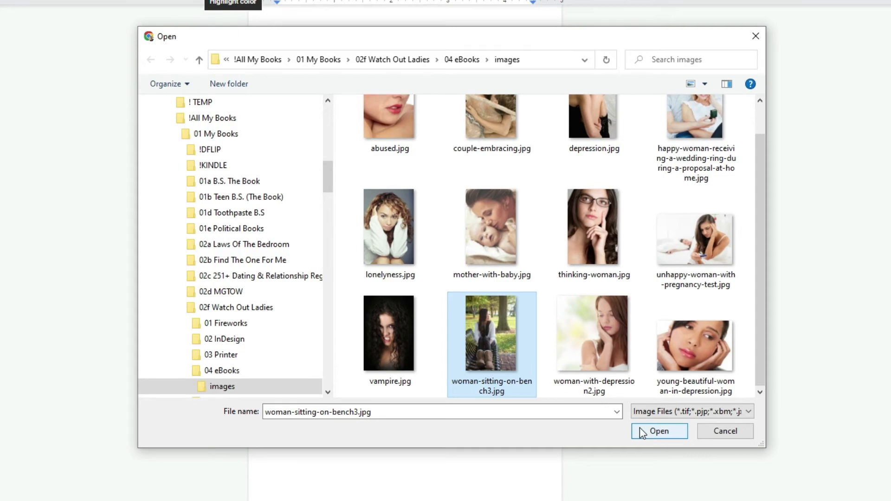
click(657, 430)
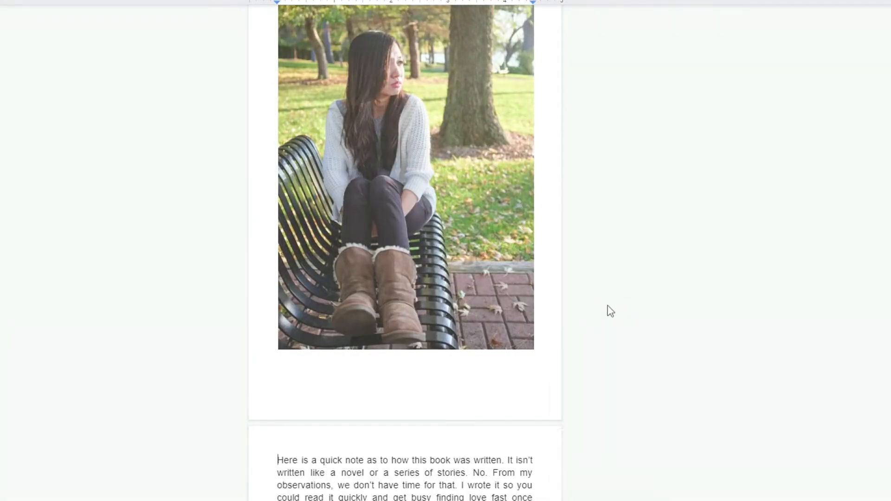
click(117, 8)
text(free vector images websites)
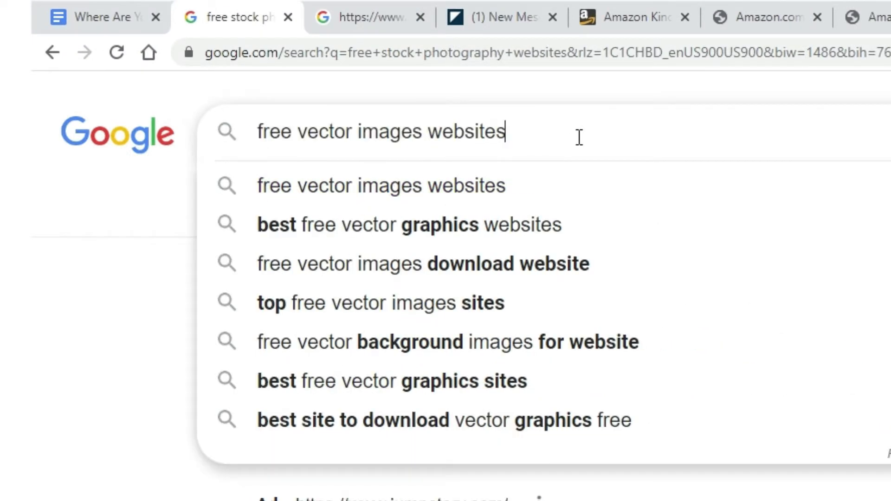
- Search Google for free stock photography websites and open Unsplash from the results
key(Return)
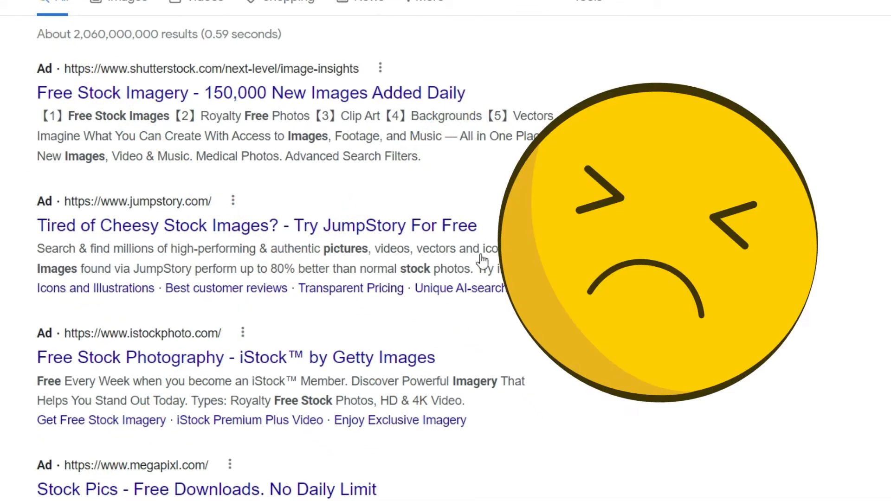
scroll(down, 3)
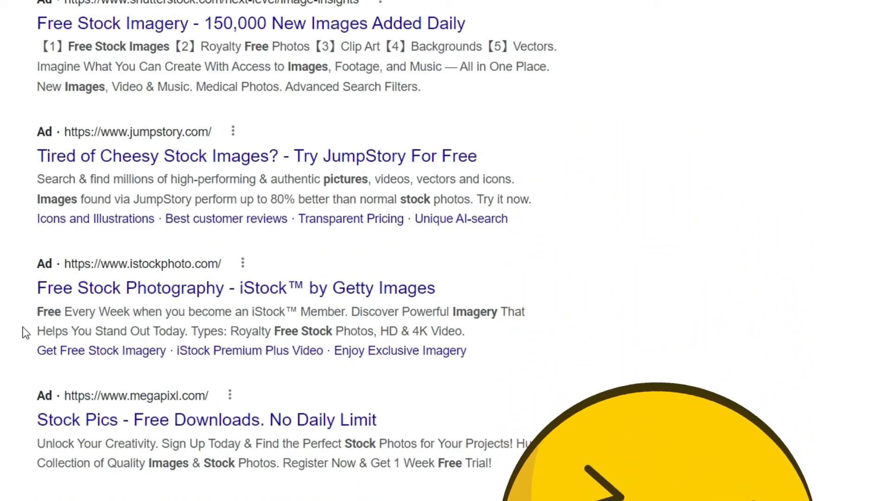
scroll(down, 3)
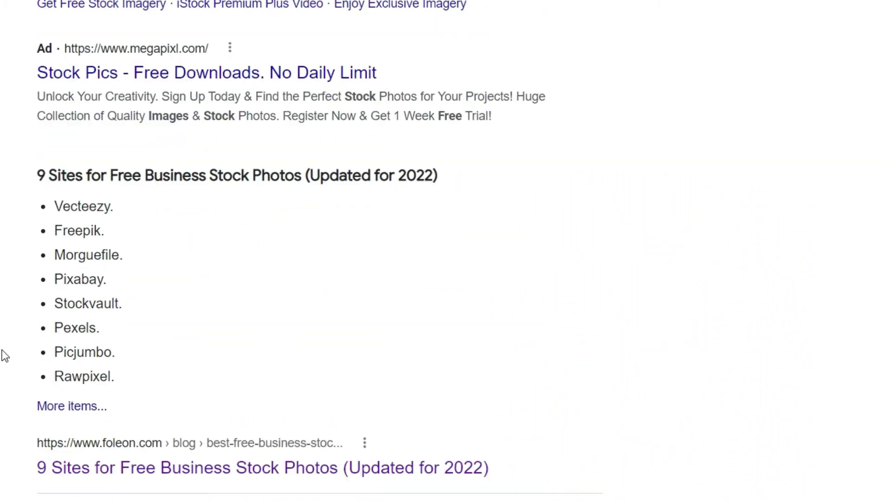
scroll(down, 3)
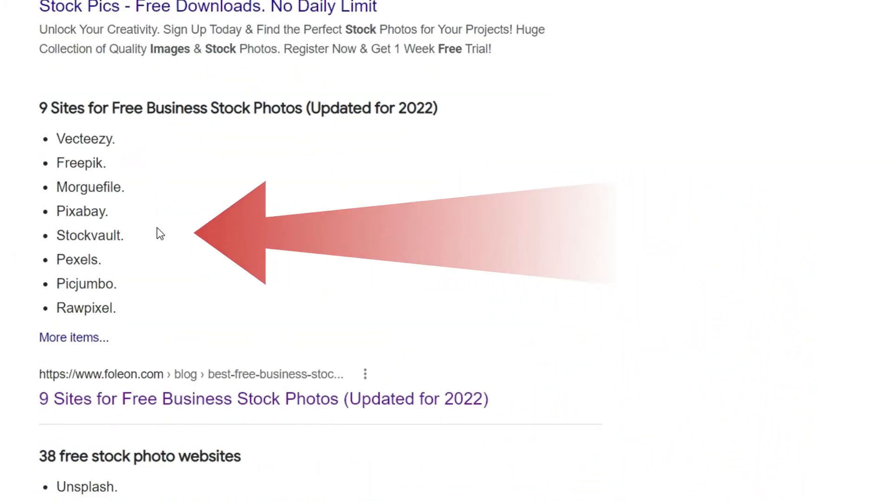
scroll(down, 3)
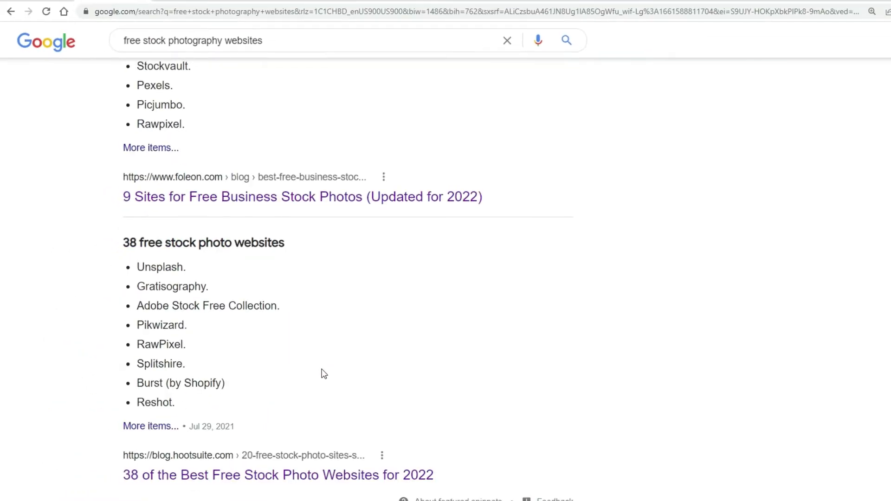
mouse_move(311, 396)
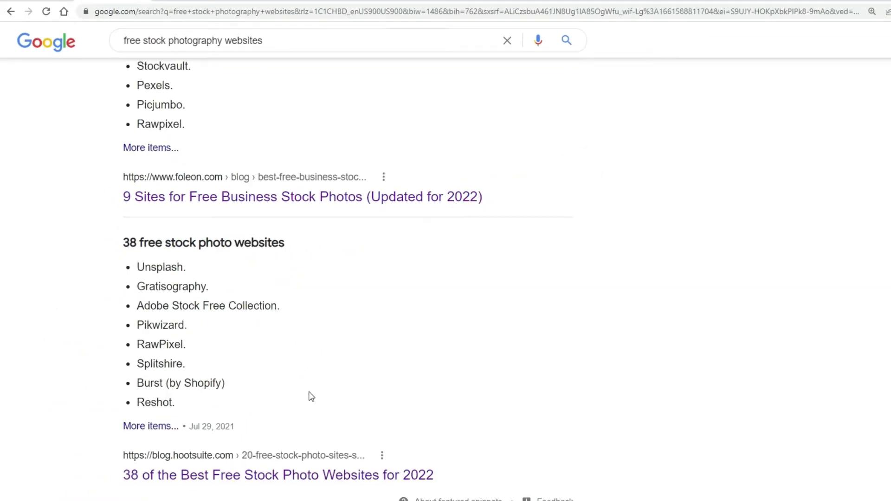
scroll(down, 3)
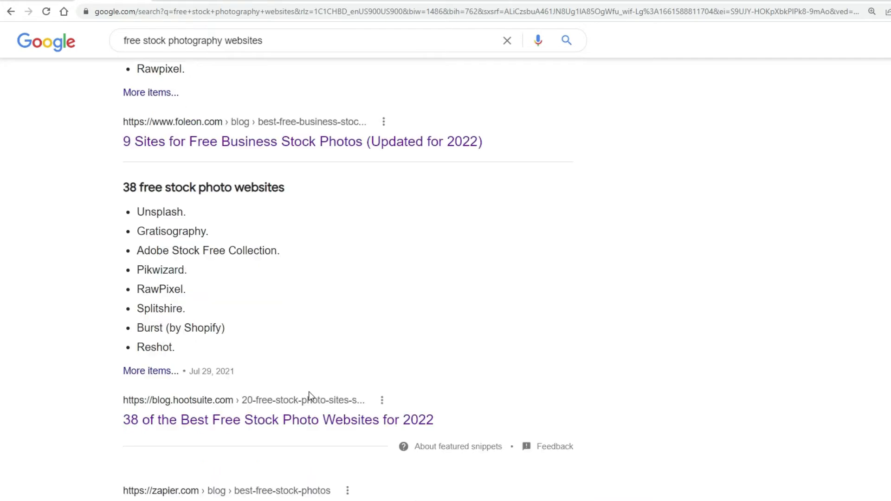
scroll(down, 3)
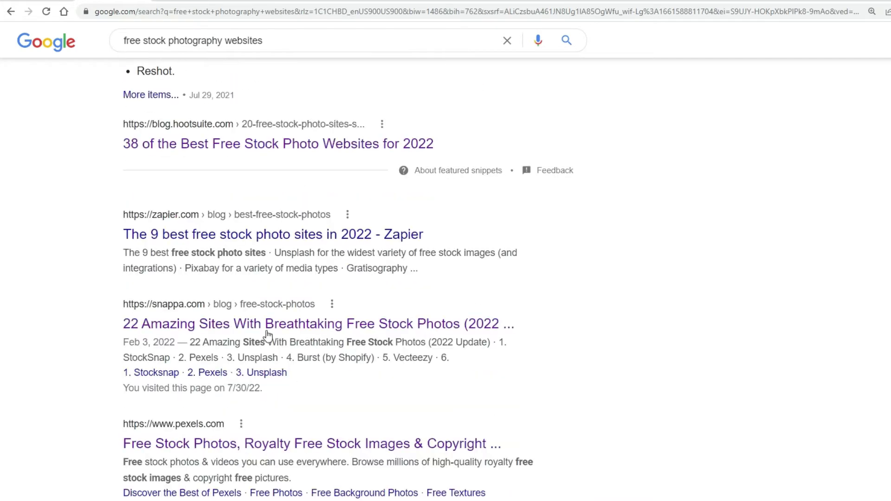
mouse_move(564, 445)
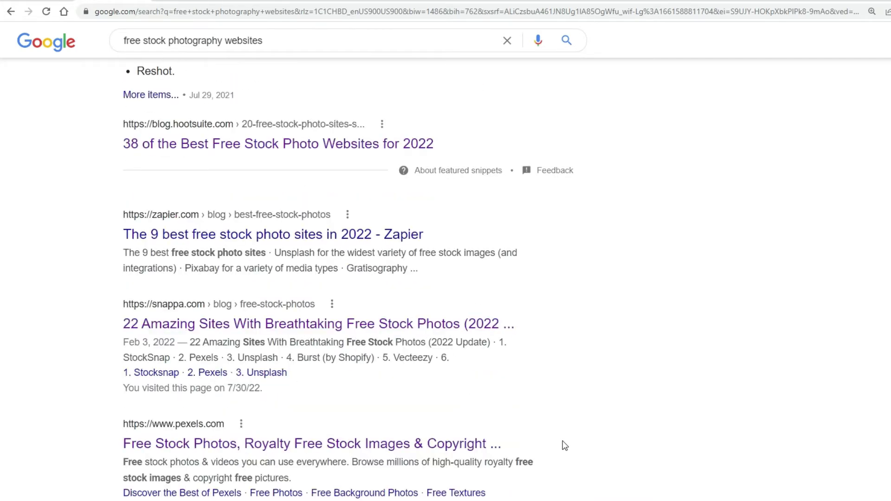
scroll(down, 3)
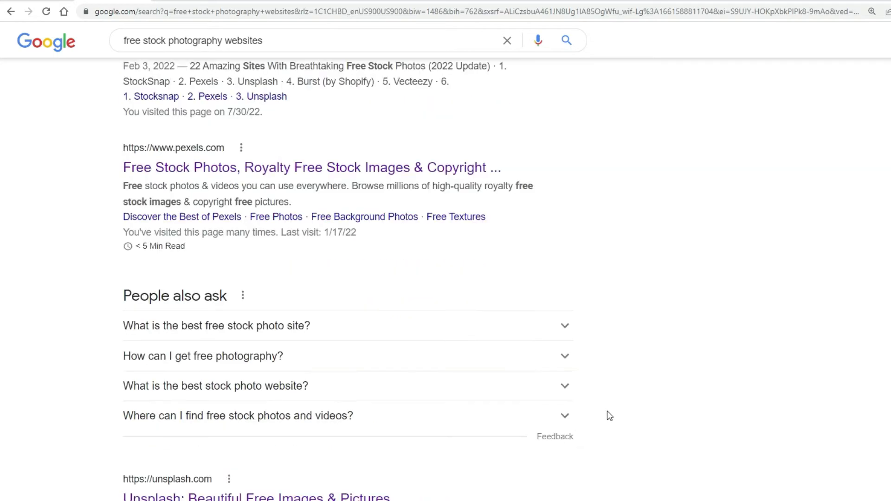
scroll(down, 3)
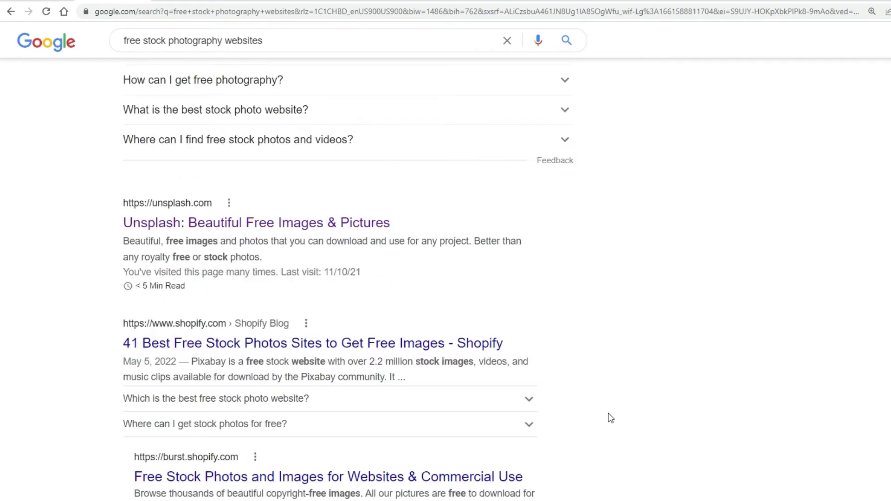
click(255, 222)
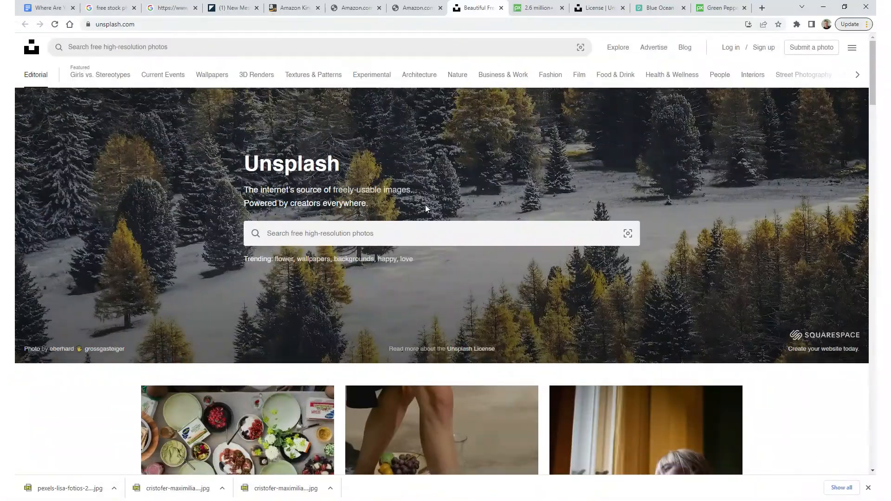
- Search Unsplash for beach and open the palm tree near seashore photo
click(398, 233)
text(beach)
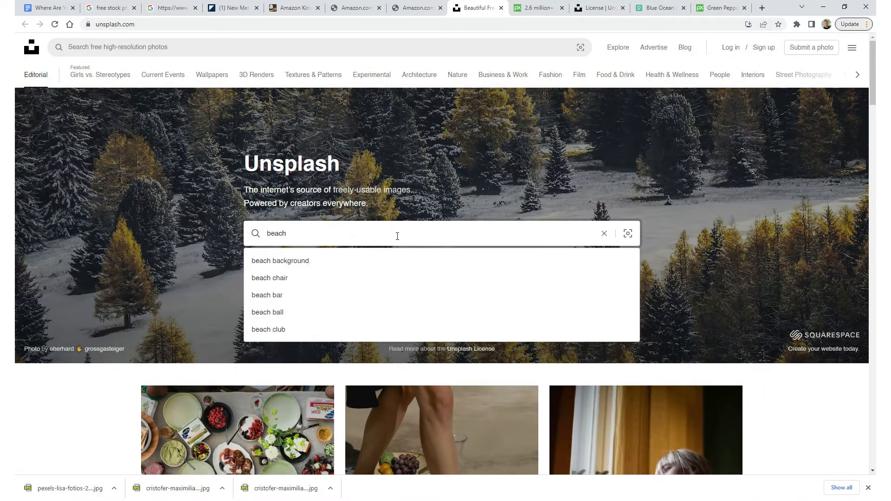
key(Return)
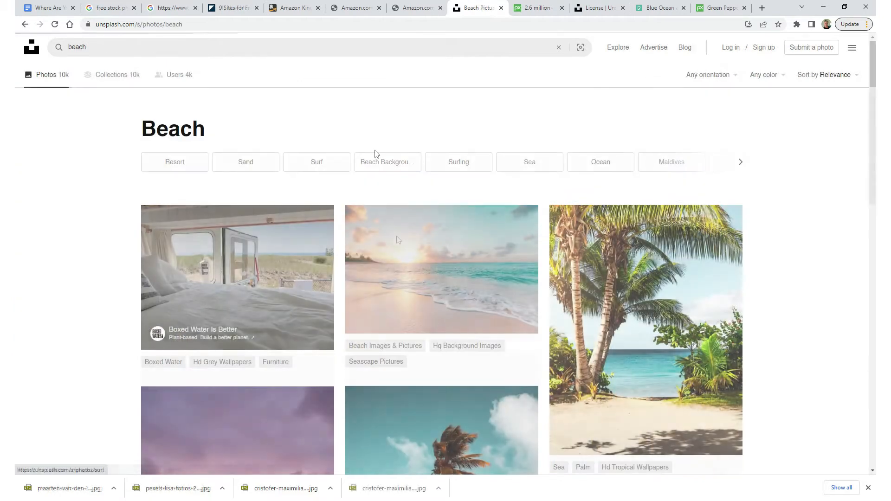
scroll(down, 3)
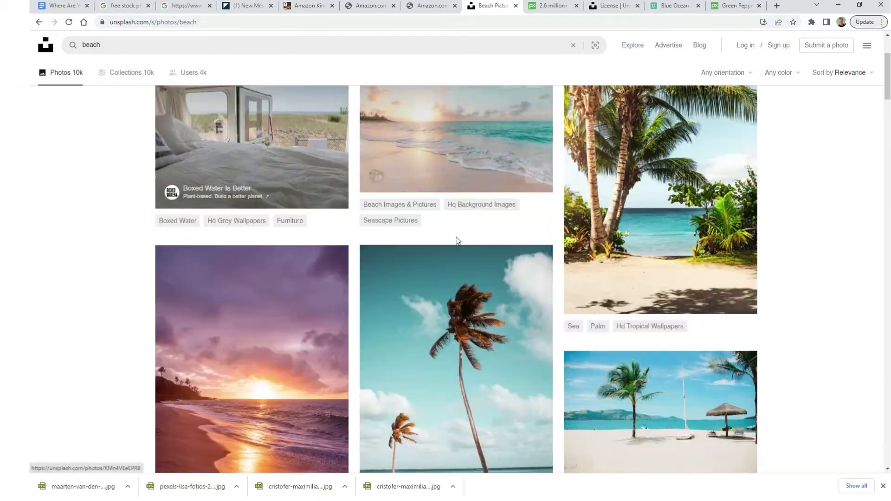
scroll(down, 3)
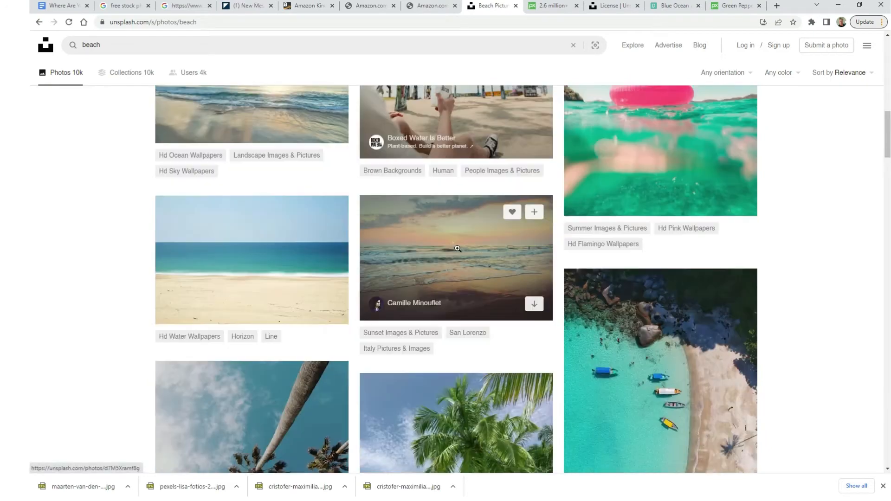
scroll(down, 3)
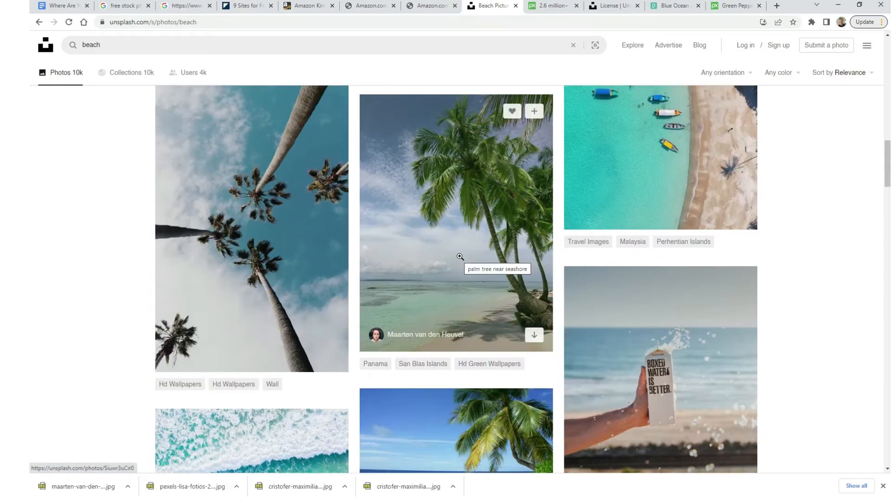
click(455, 221)
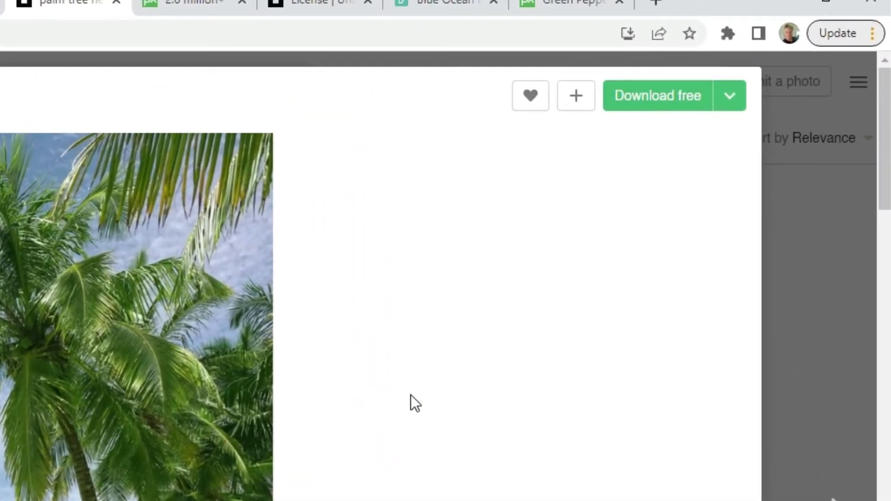
- Download the palm tree photo free and save it in 04 eBook/images
click(657, 94)
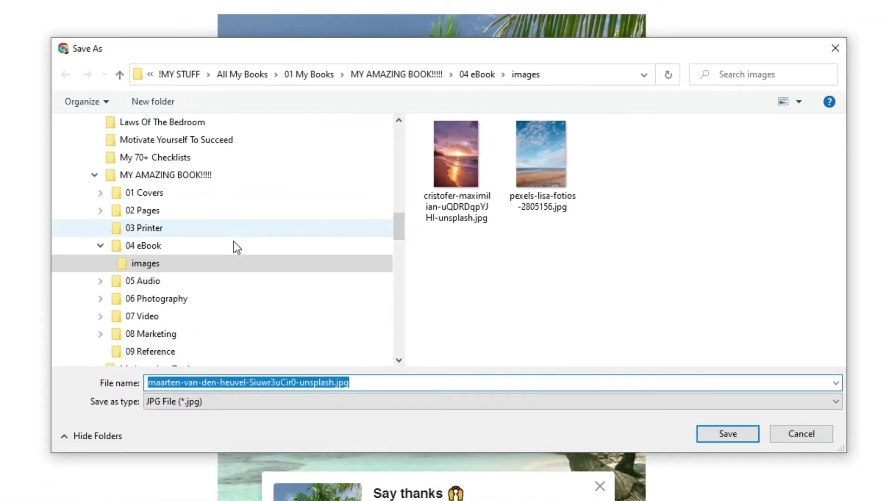
click(153, 246)
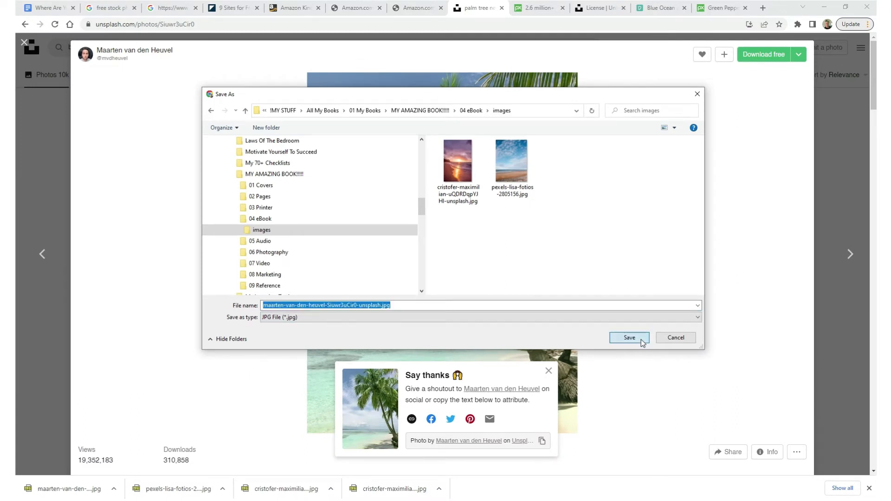
click(628, 338)
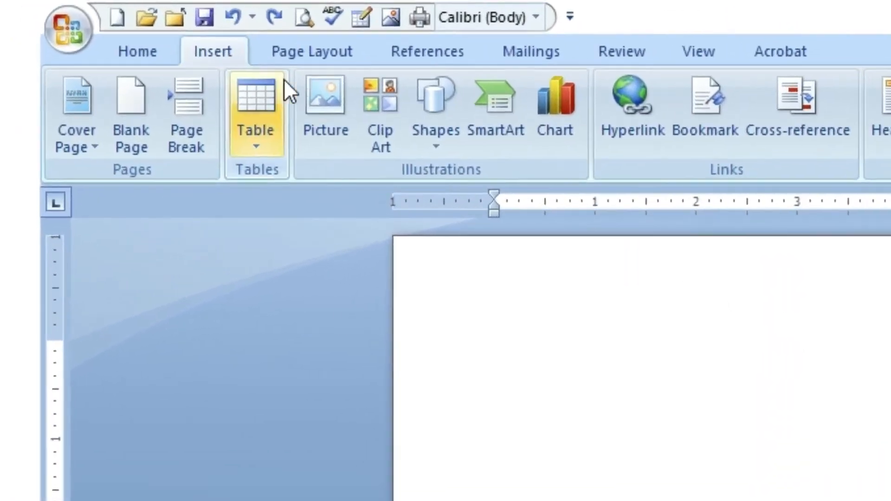
mouse_move(326, 106)
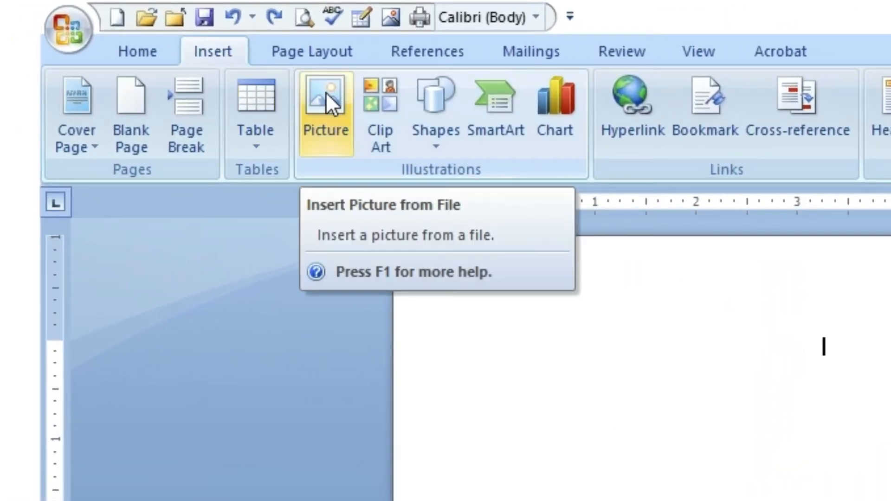
- Insert the palm tree jpg from the images folder as a picture
click(325, 108)
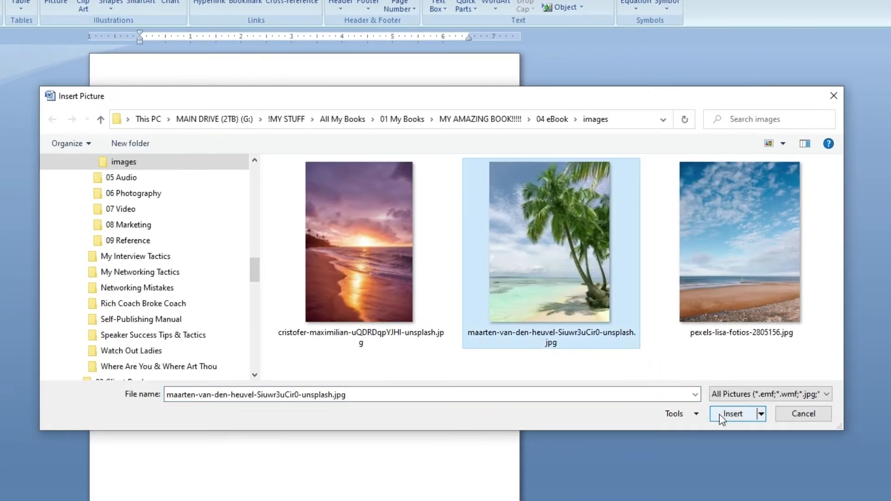
click(733, 413)
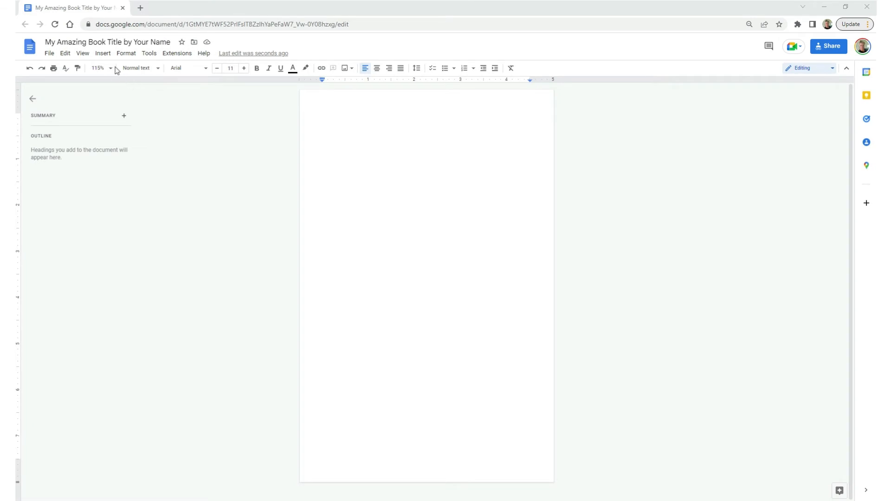
click(102, 53)
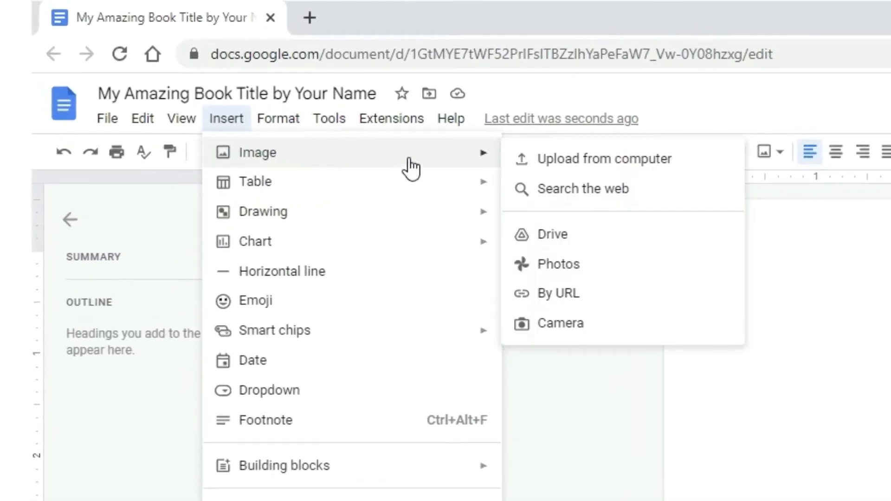
mouse_move(690, 170)
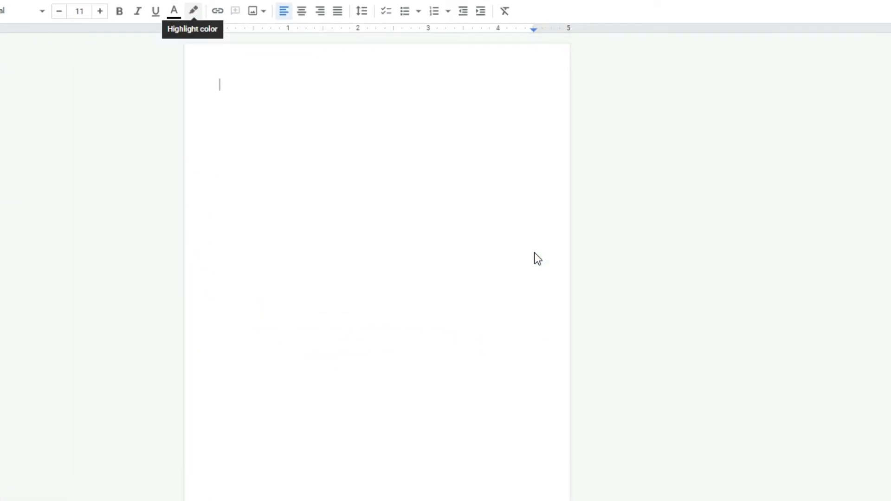
click(251, 10)
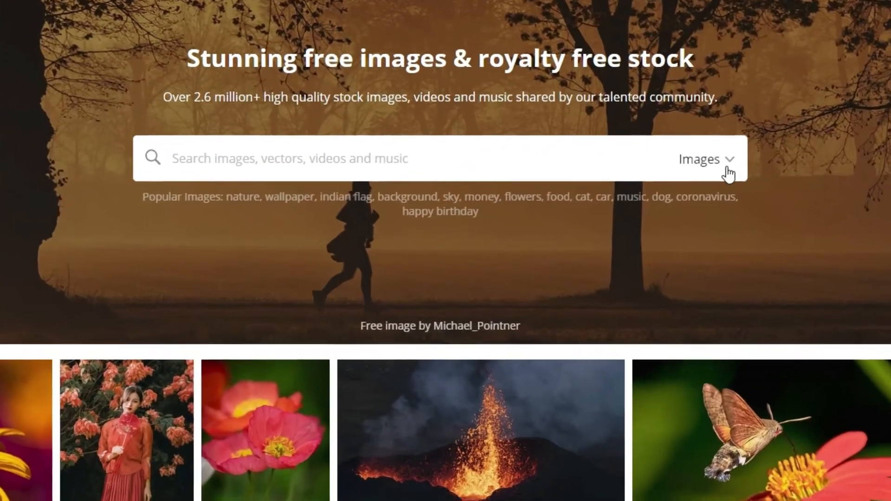
- Search Pixabay vector graphics for pizza and open the green pepper pepperoni pizza
click(704, 158)
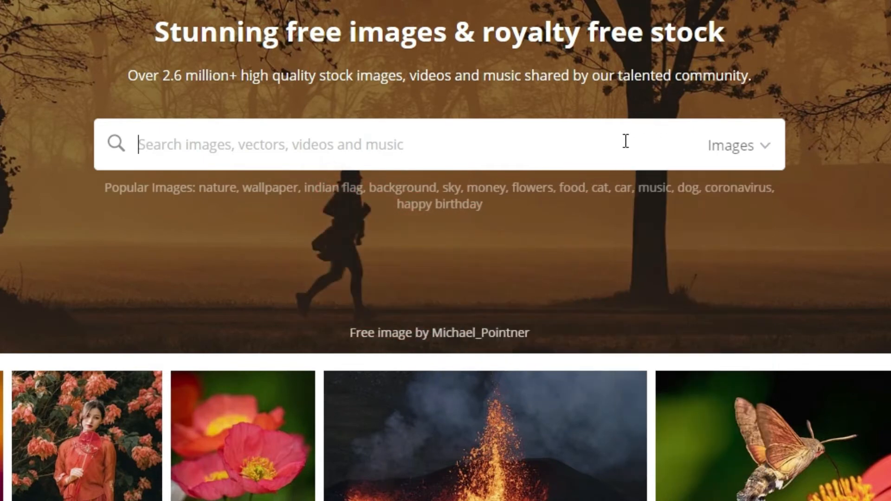
click(739, 145)
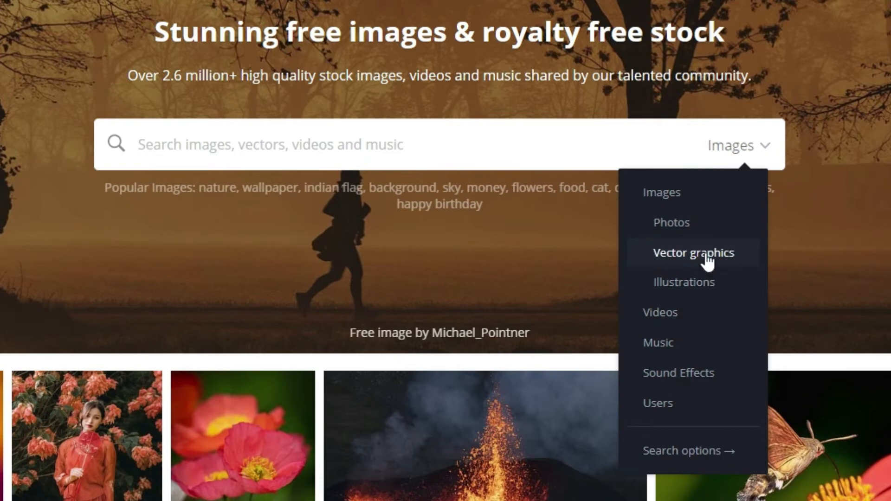
click(692, 252)
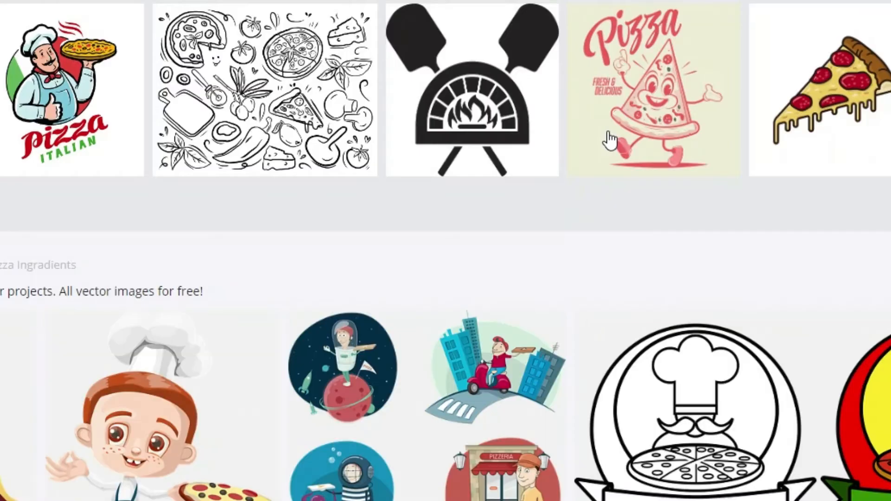
scroll(down, 3)
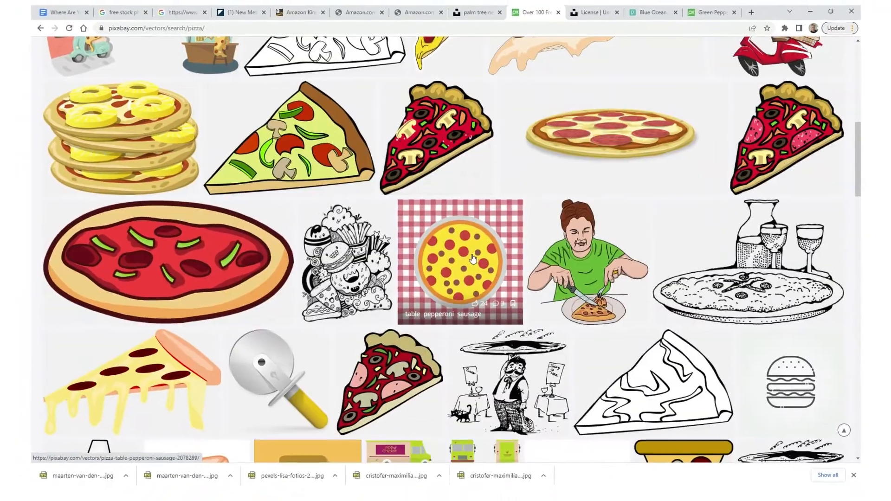
scroll(down, 3)
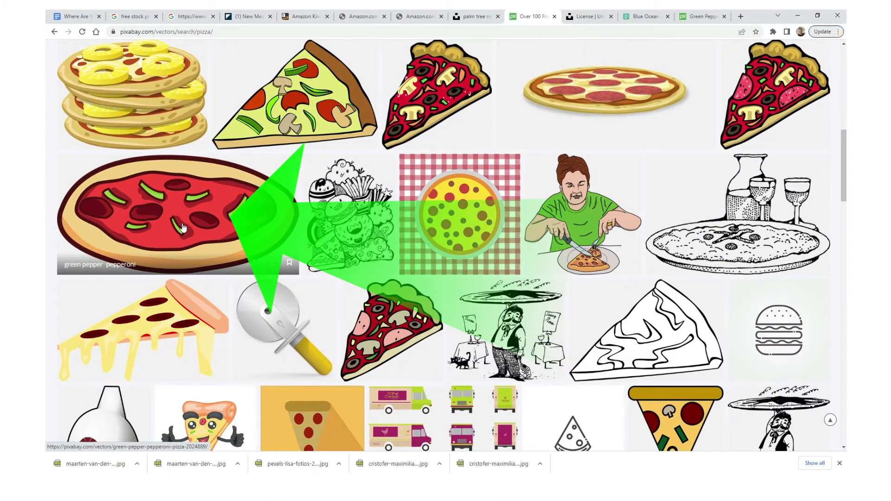
click(170, 216)
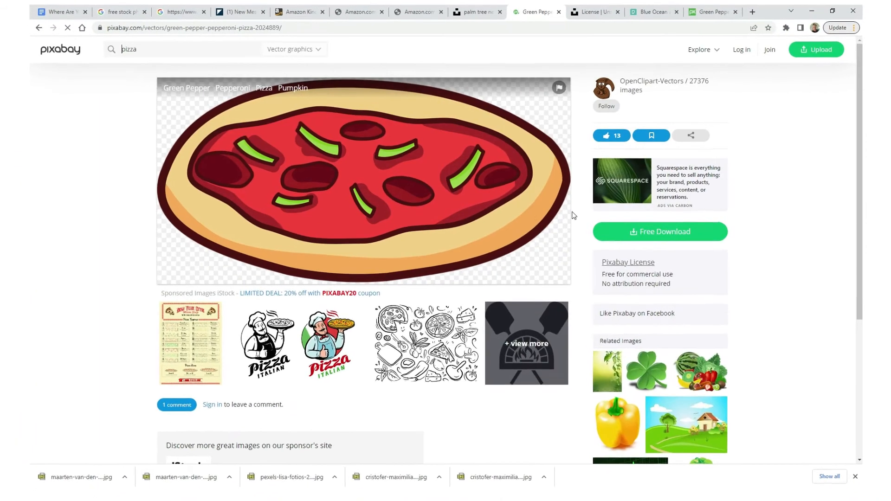
- Download the pizza vector as a 1280×640 PNG, passing reCAPTCHA, into the images folder
click(659, 231)
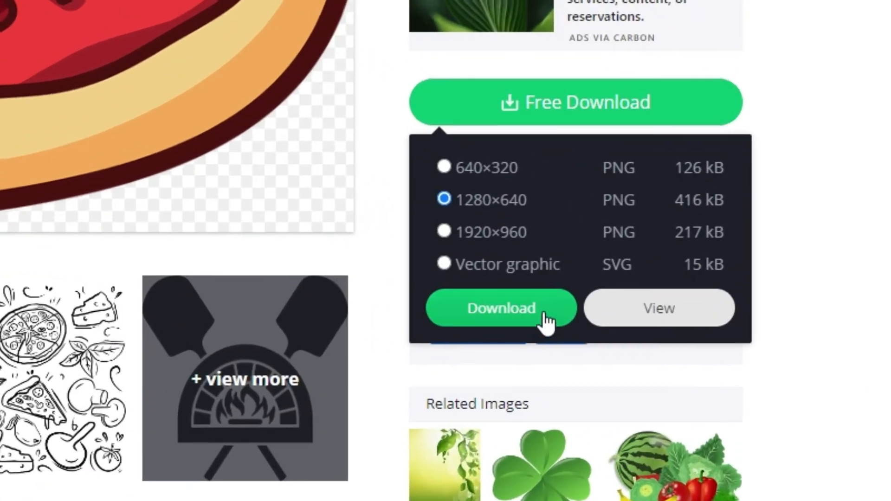
click(499, 308)
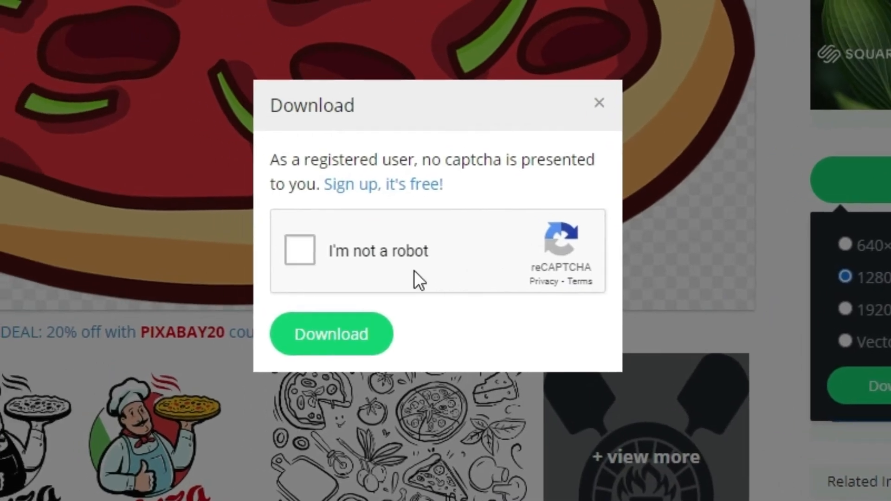
click(298, 250)
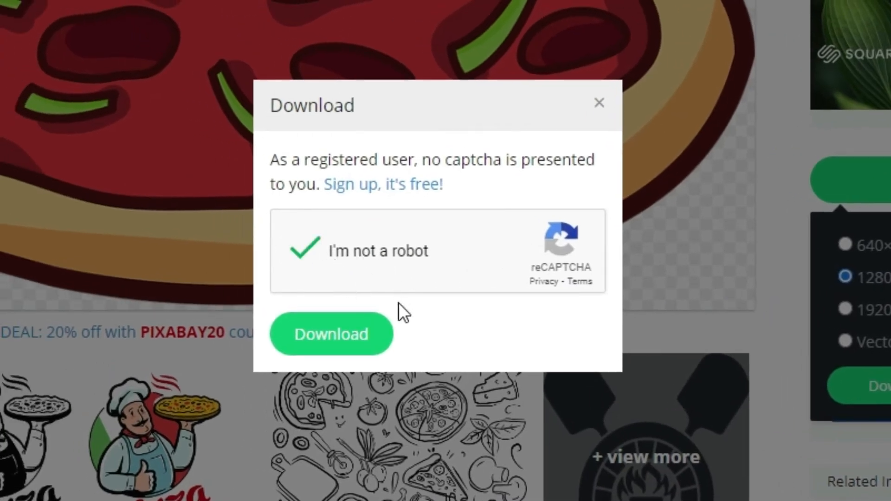
click(331, 334)
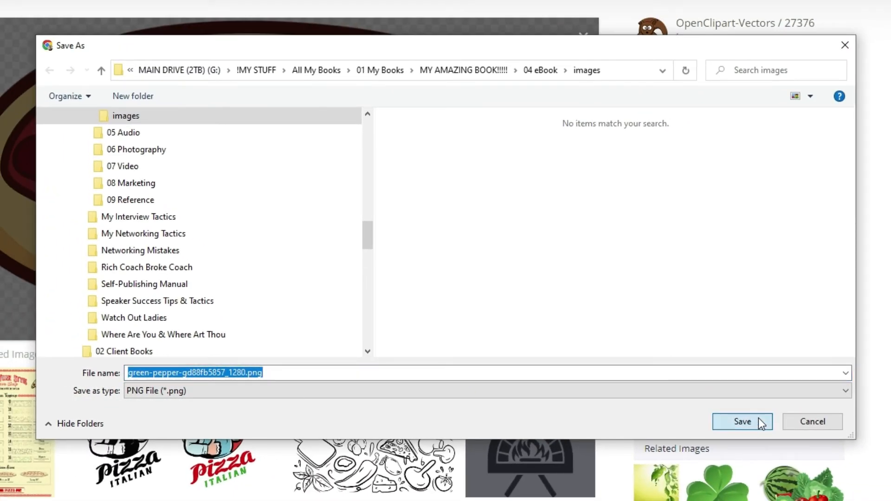
click(741, 422)
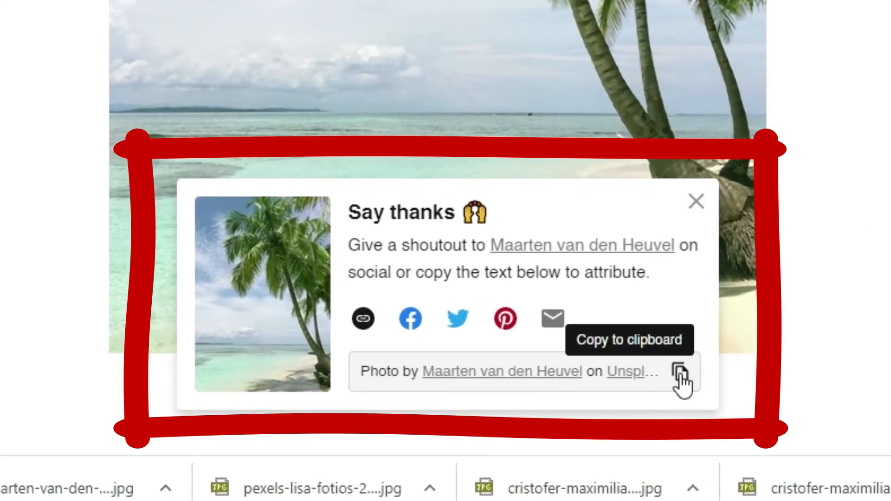
- Paste the Maarten van den Heuvel Unsplash credit below the copyright text
click(680, 375)
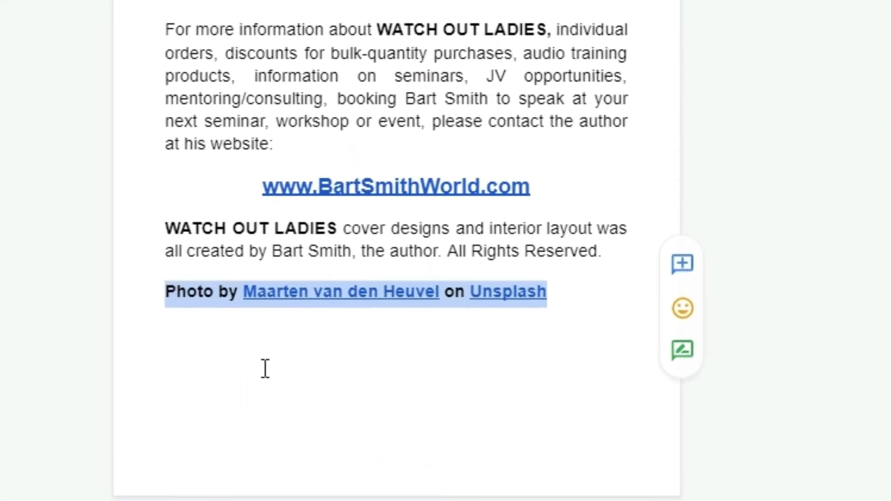
click(507, 291)
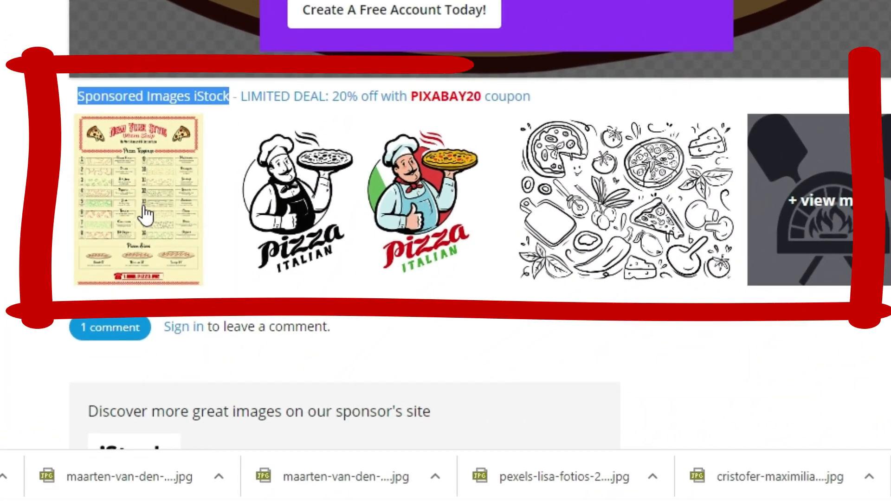
mouse_move(767, 203)
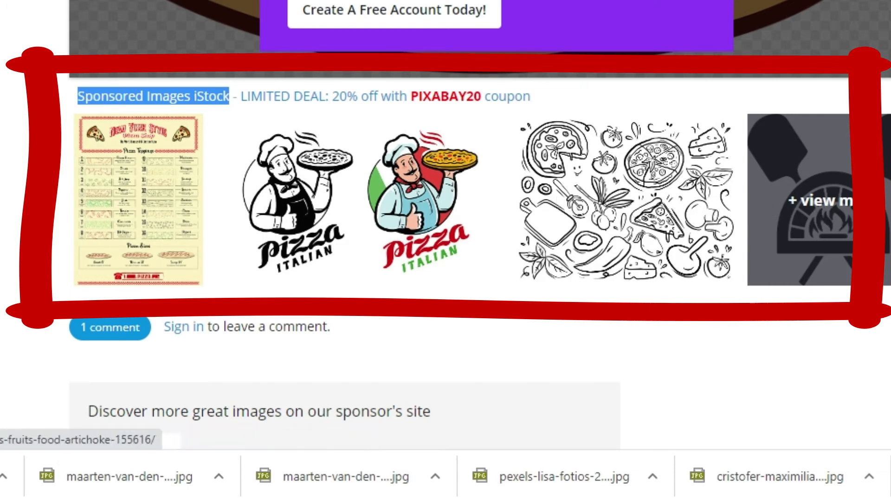
mouse_move(765, 206)
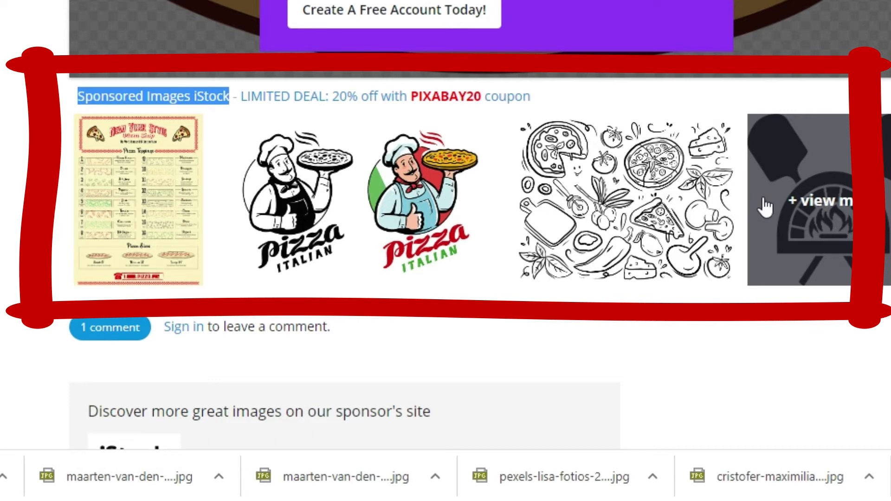
mouse_move(792, 203)
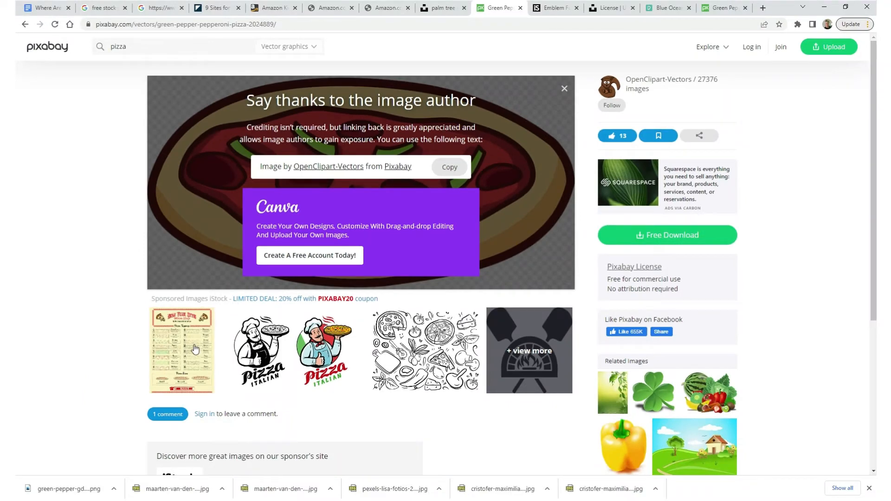
- Review the pizza vector's Pixabay License: free for commercial use, no attribution required
click(182, 350)
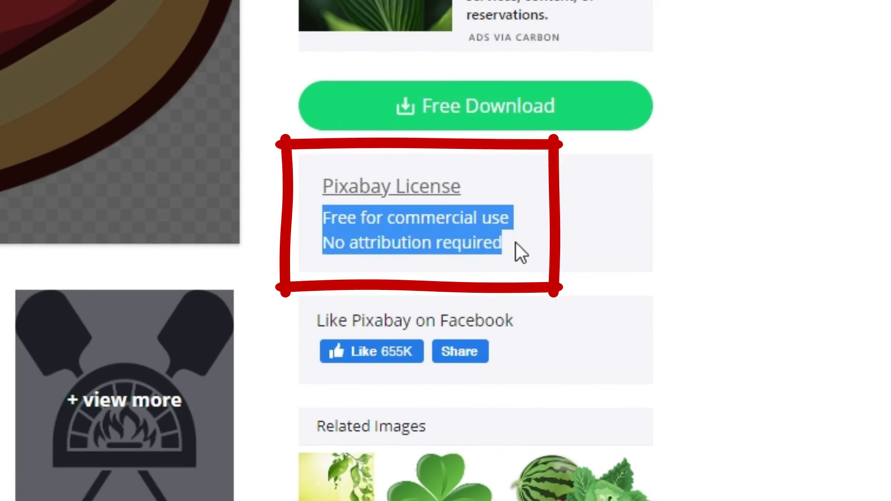
mouse_move(582, 249)
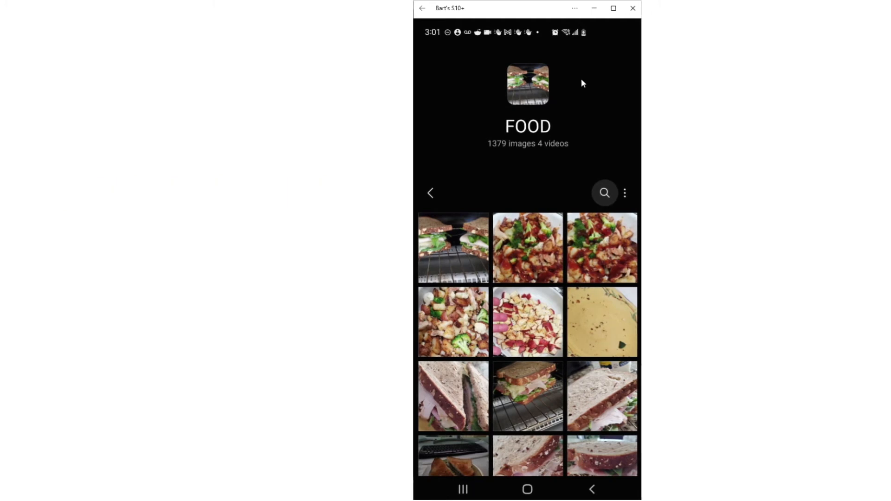
mouse_move(595, 88)
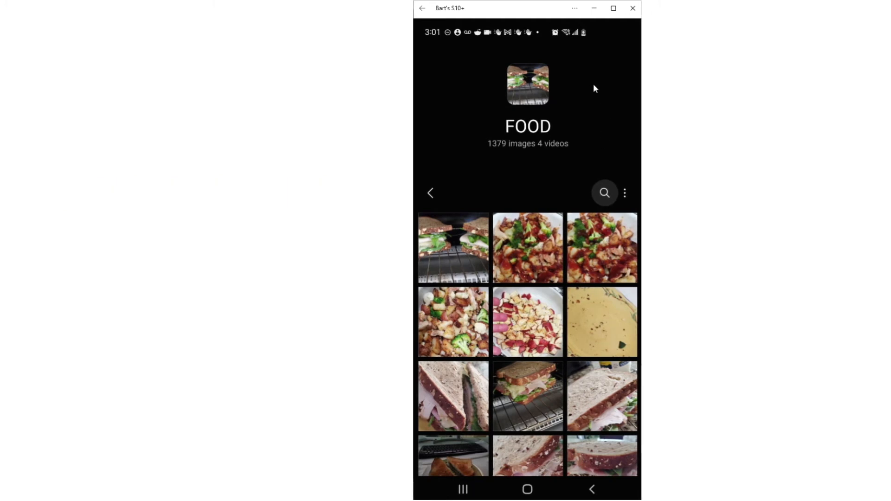
mouse_move(601, 151)
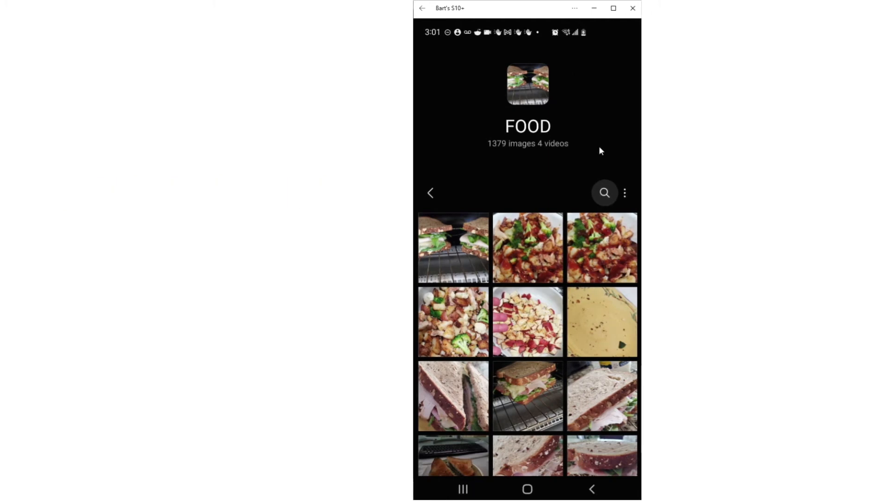
- Share the two pizza photos from the FOOD album to a new Gmail message
scroll(down, 3)
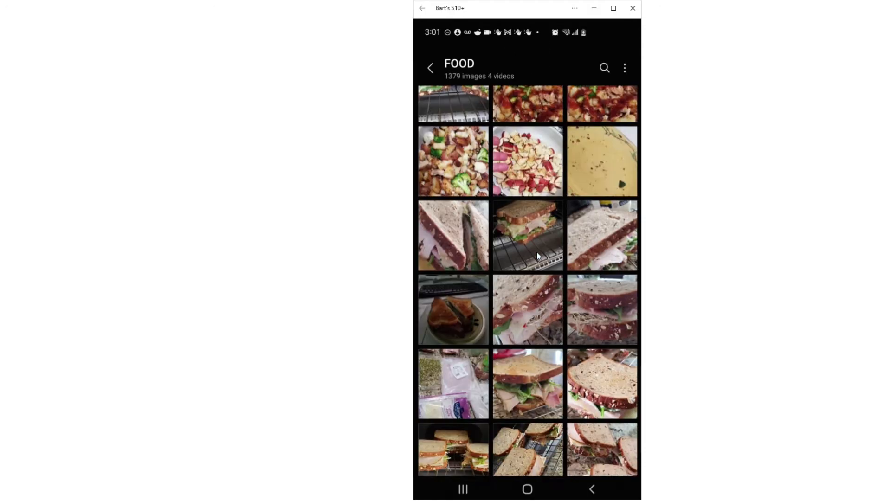
scroll(down, 3)
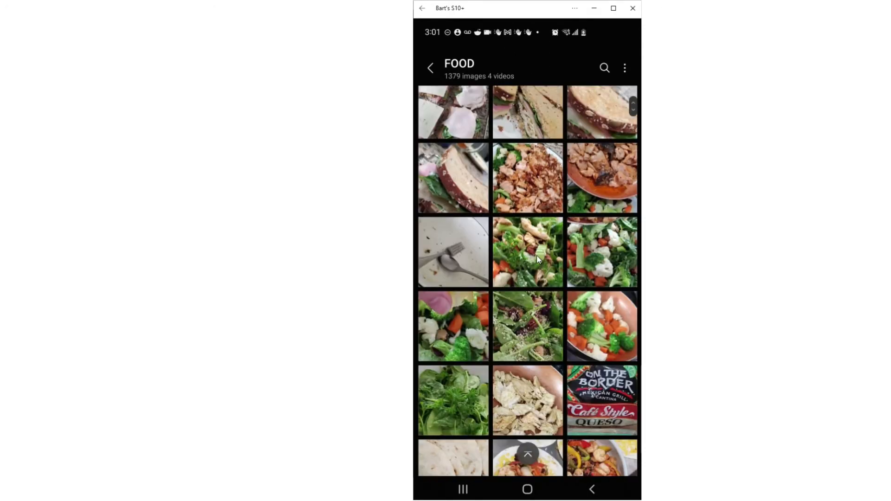
scroll(down, 3)
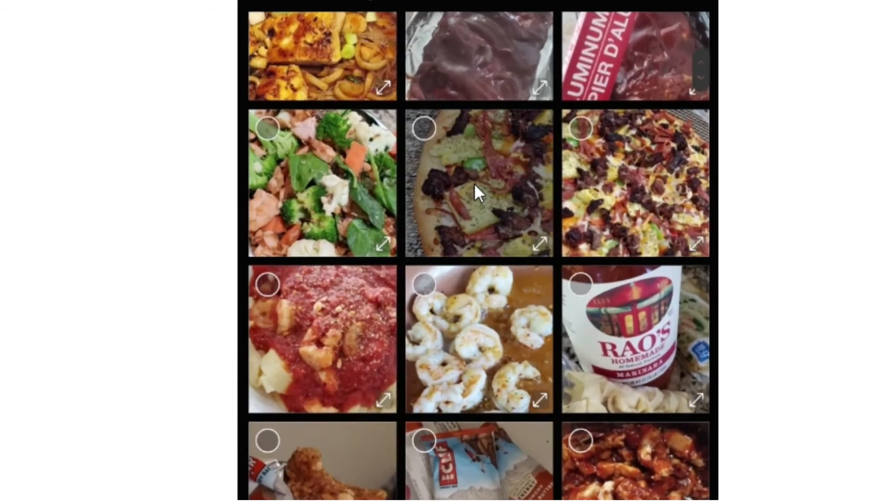
scroll(down, 3)
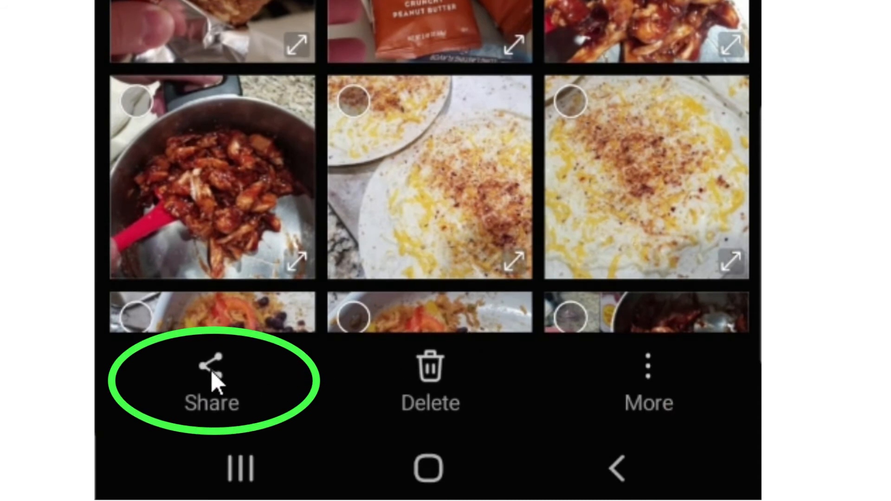
click(212, 378)
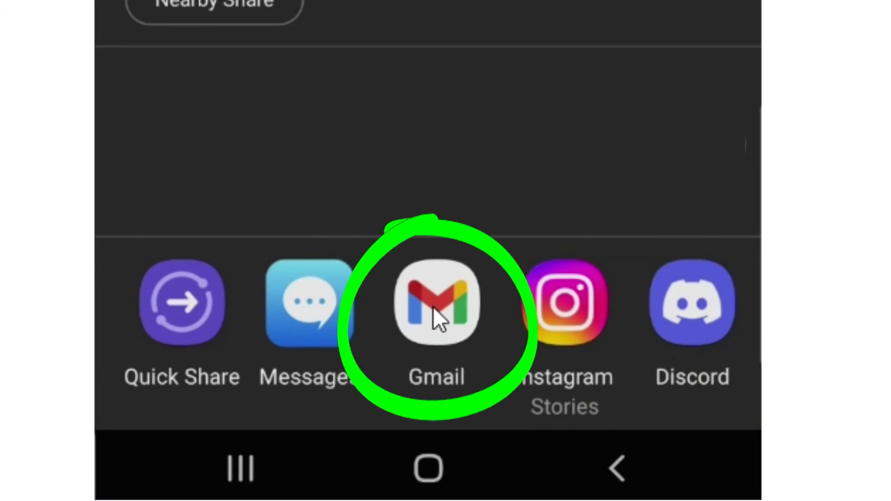
click(435, 301)
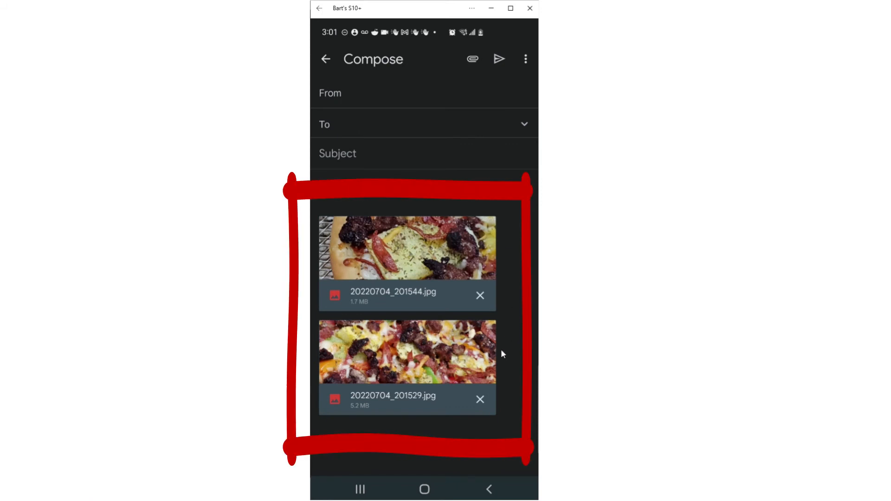
mouse_move(392, 127)
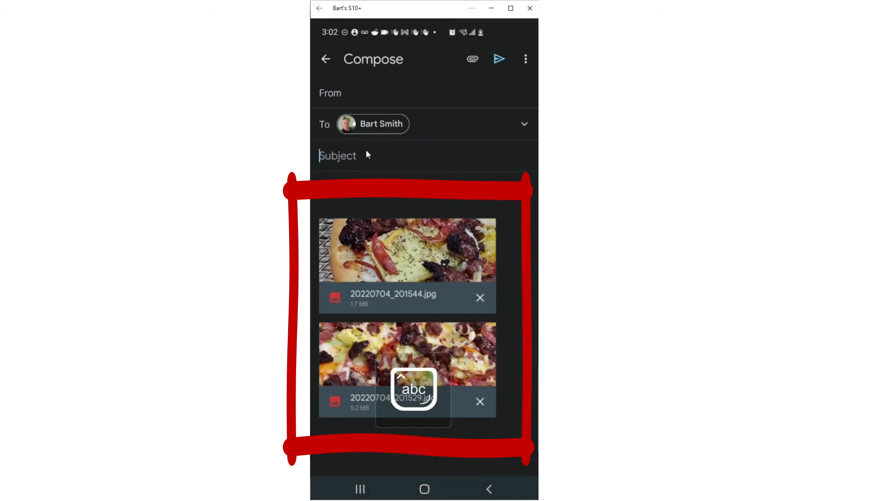
- Send yourself the pizza photos email with subject 'My pics for ebook'
text(My pics)
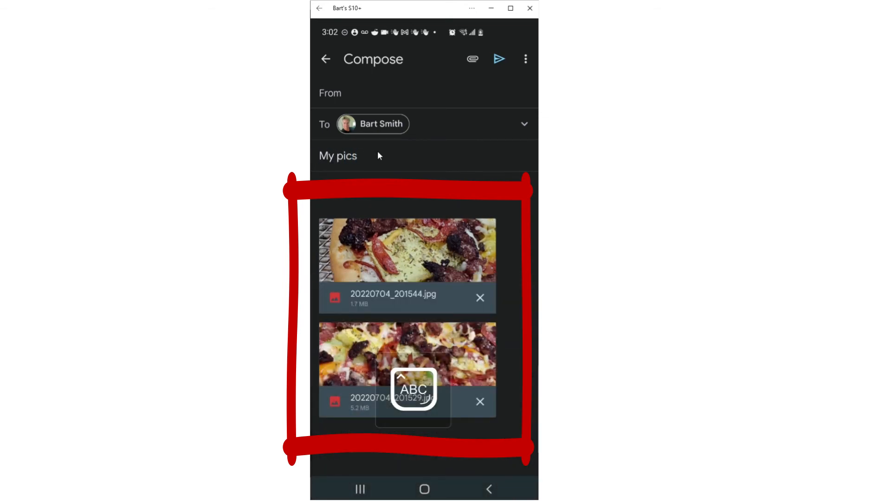
text(for e)
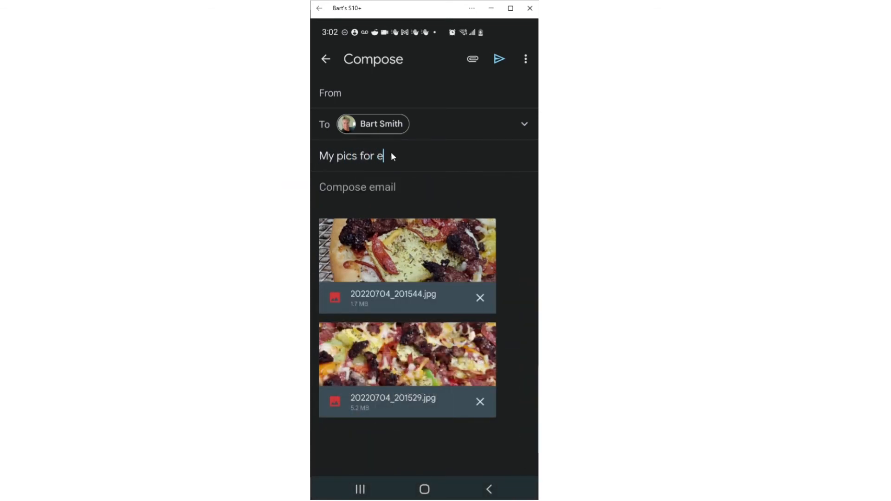
text(book)
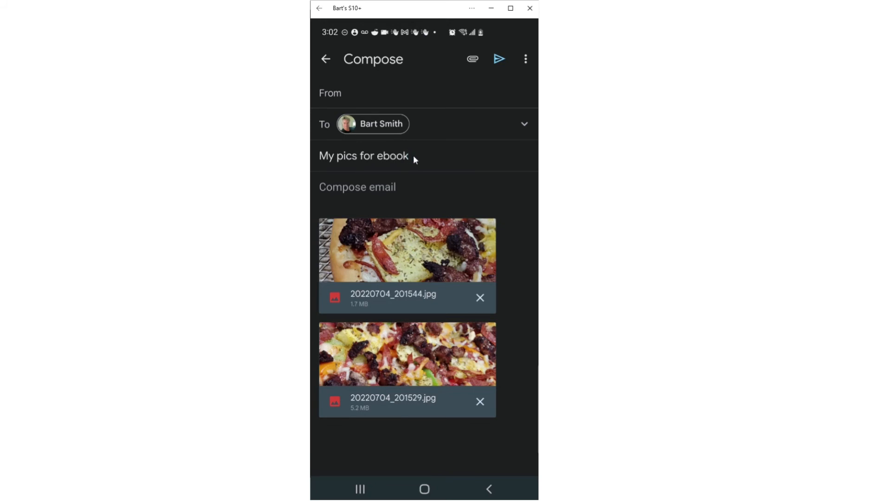
mouse_move(497, 64)
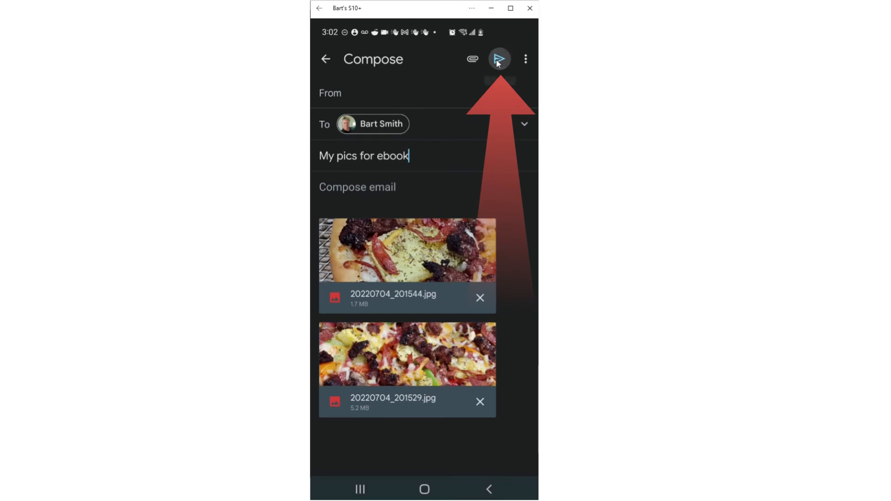
click(499, 59)
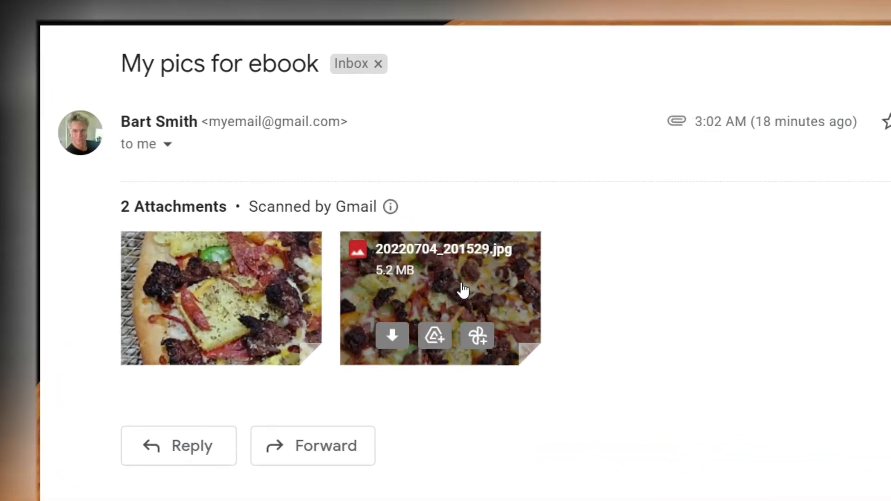
- Save both pizza attachments, including 20220704_201544.jpg, into 04 eBook > images
click(392, 335)
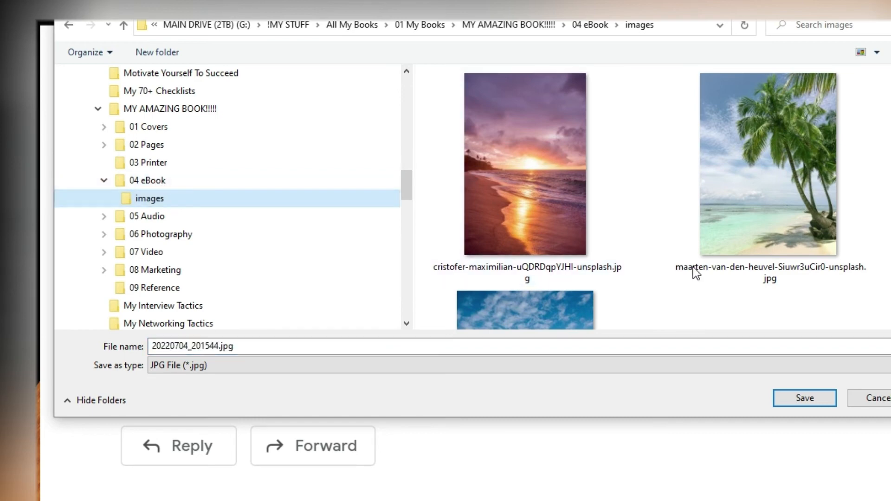
scroll(down, 3)
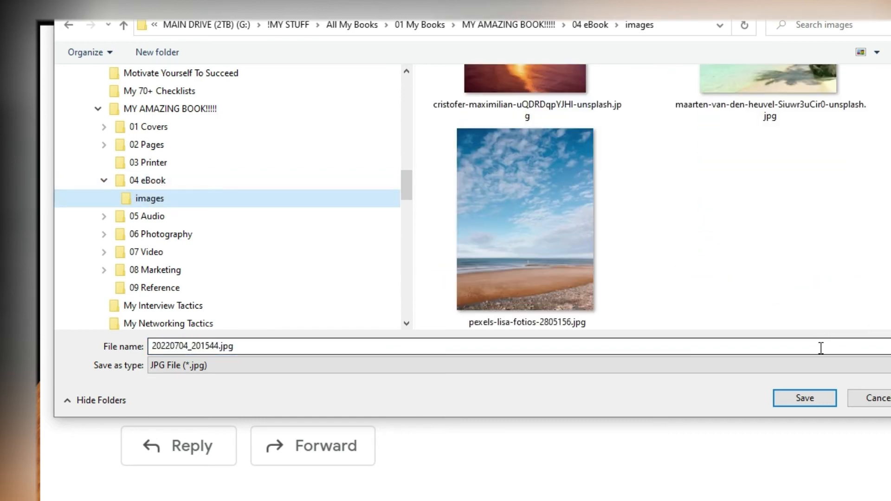
click(805, 397)
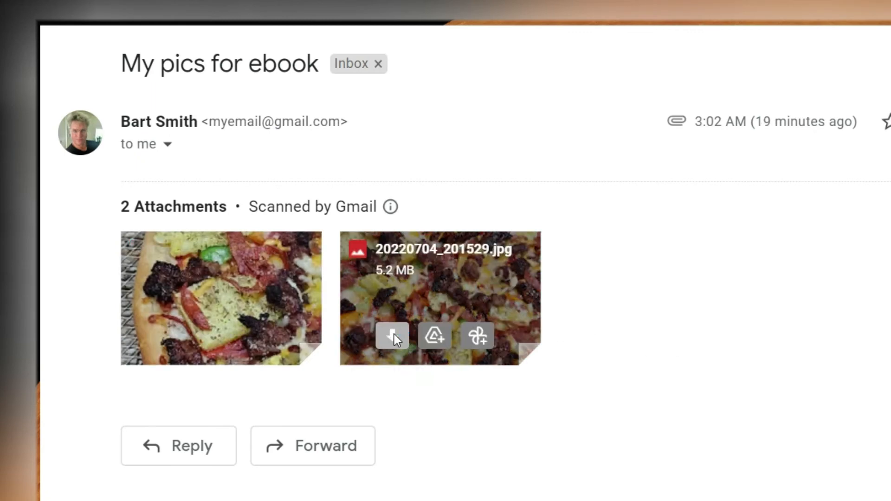
mouse_move(705, 325)
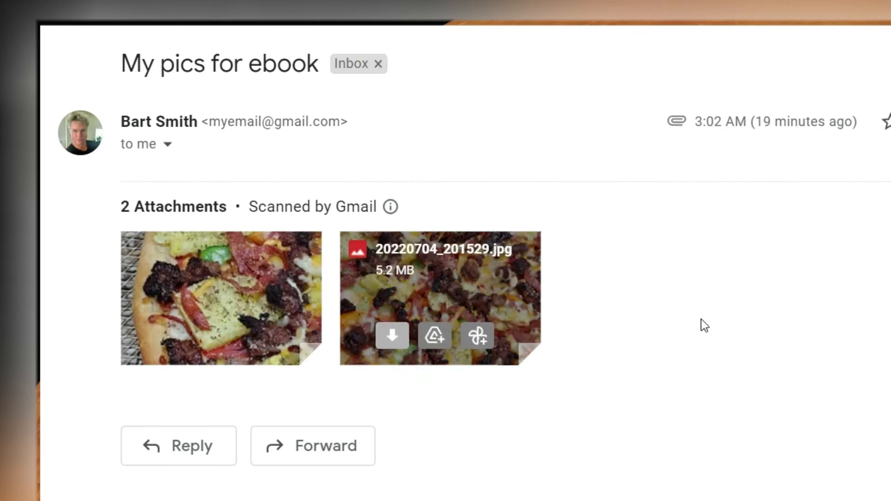
click(391, 335)
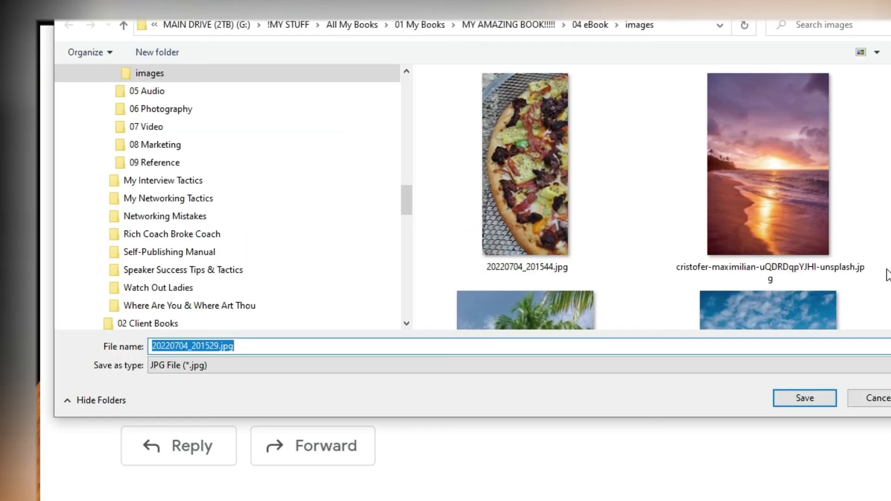
click(804, 397)
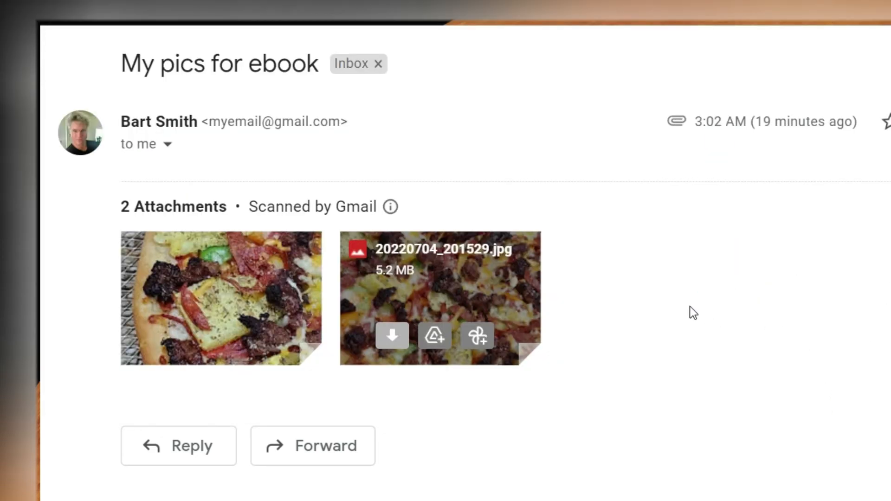
mouse_move(636, 294)
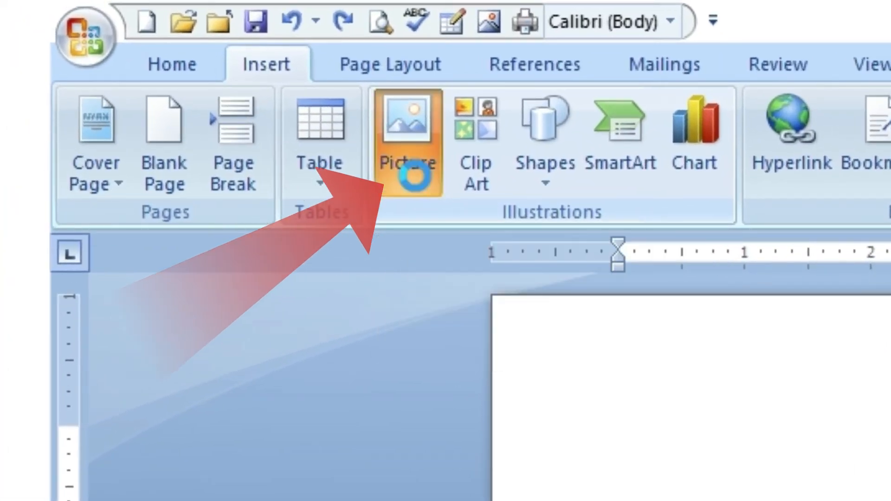
- Insert pizza photo 20220704_201529.jpg from the images folder onto the page
click(406, 122)
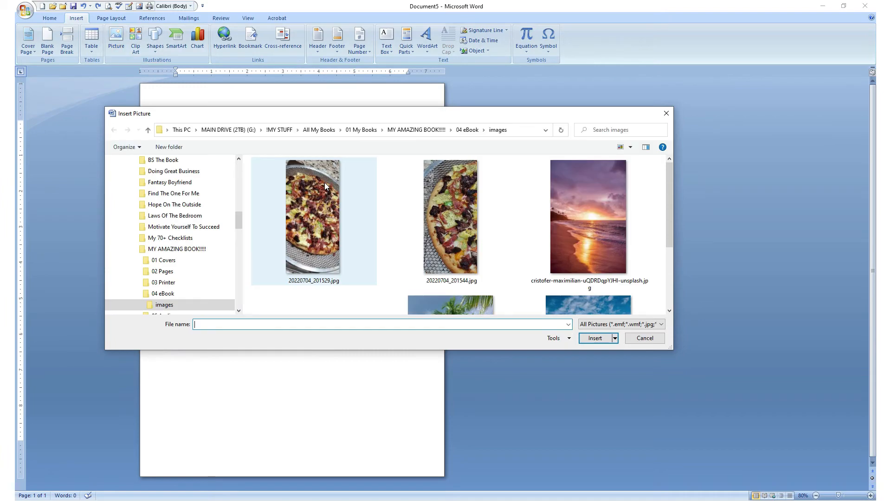
click(313, 218)
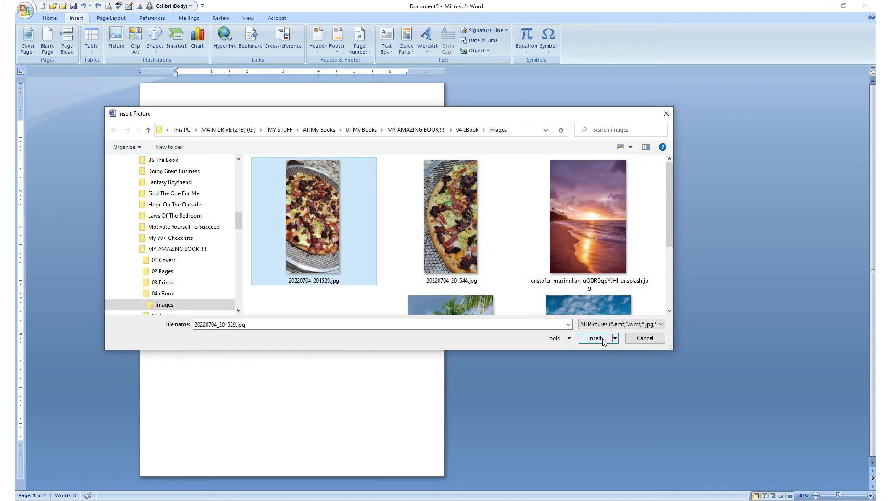
click(595, 338)
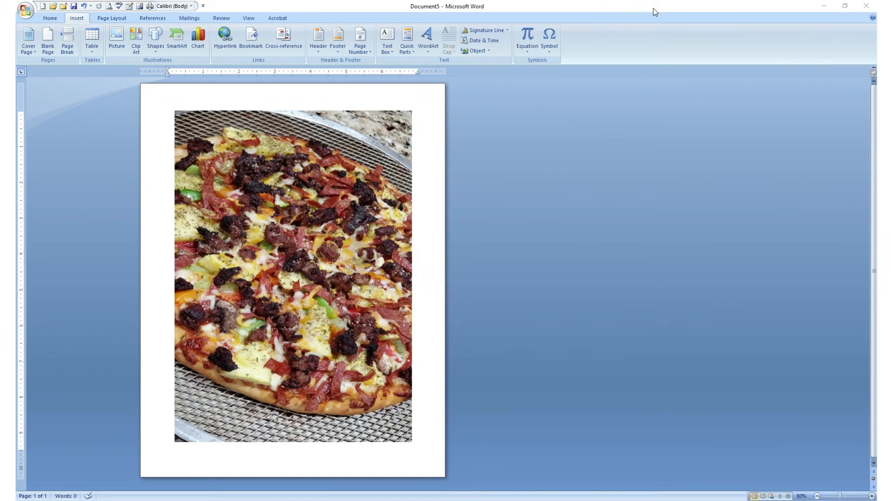